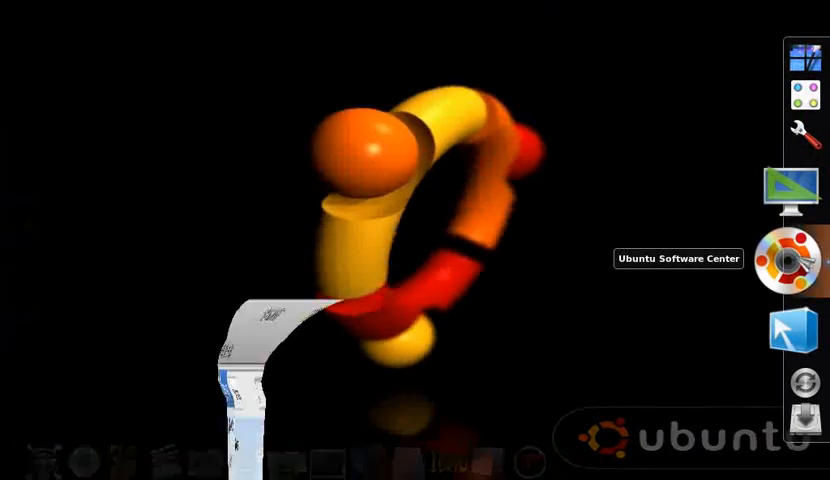
Launch Ubuntu Software Center and search its catalogue for 'ubuntu', listing 41 matches.
click(788, 258)
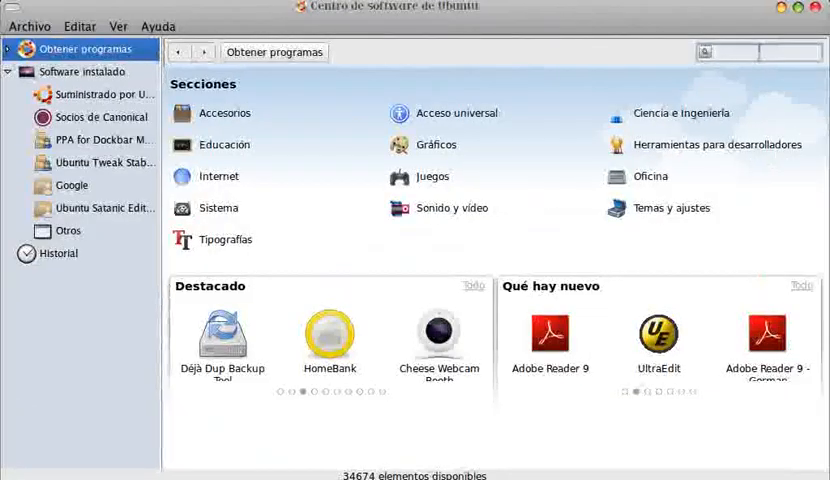
text(t)
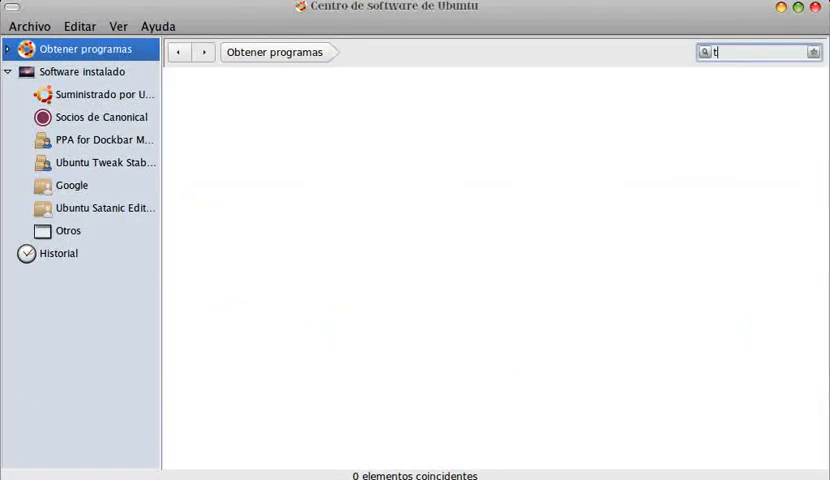
text(ubuntu-)
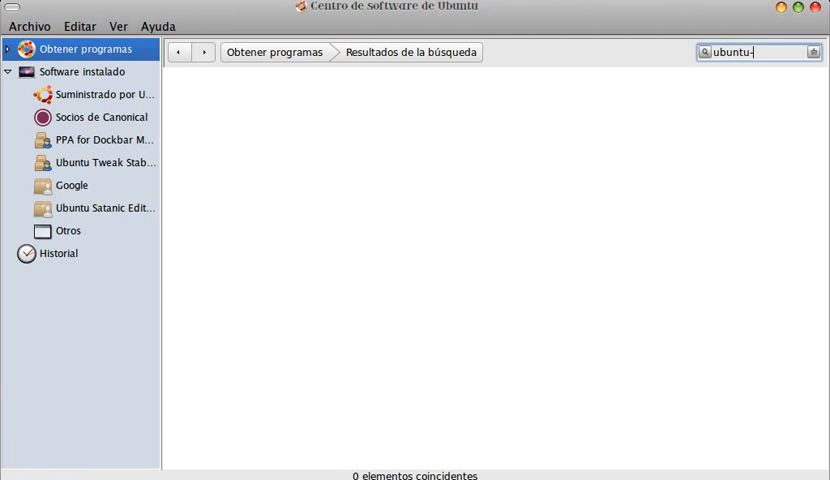
text(ubuntu)
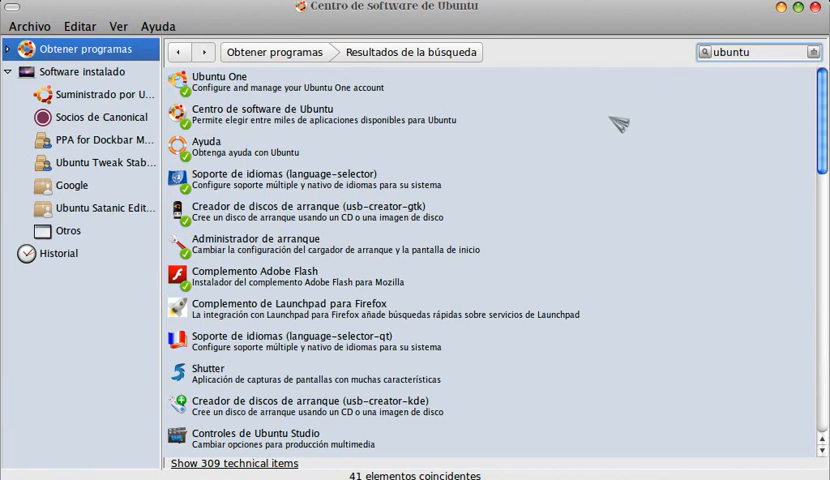
mouse_move(570, 132)
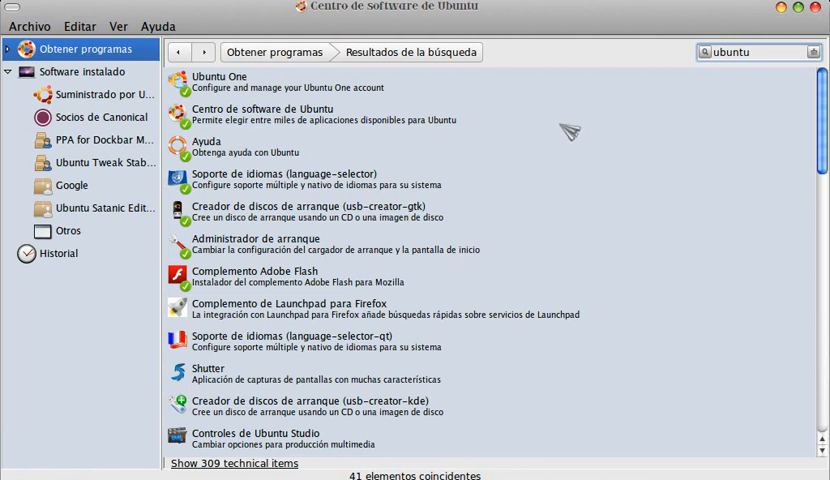
click(106, 162)
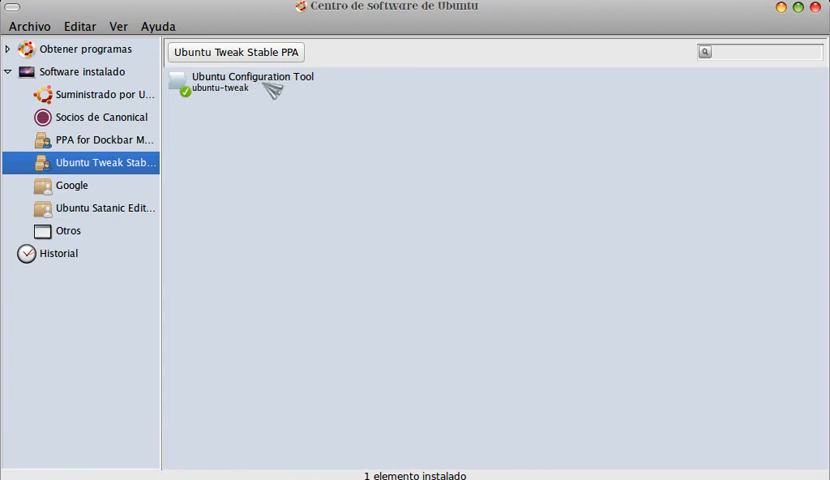
Refine the search and show the installed Ubuntu Configuration Tool from the Ubuntu Tweak Stable PPA.
click(82, 48)
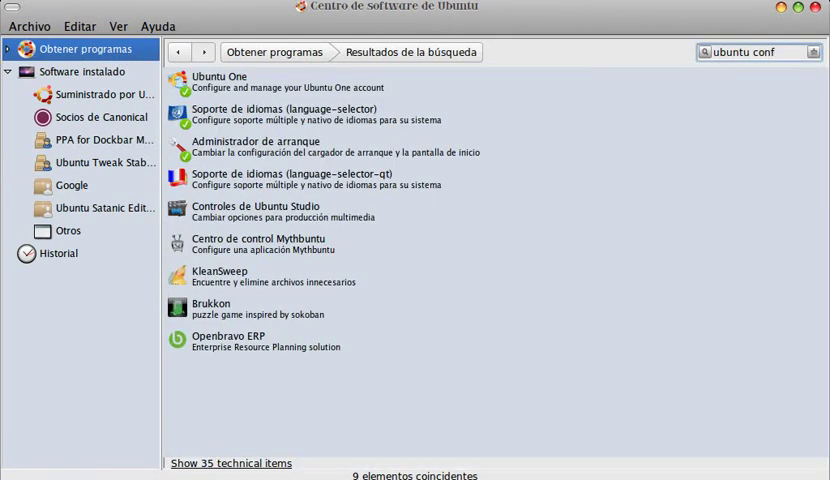
key(BackSpace)
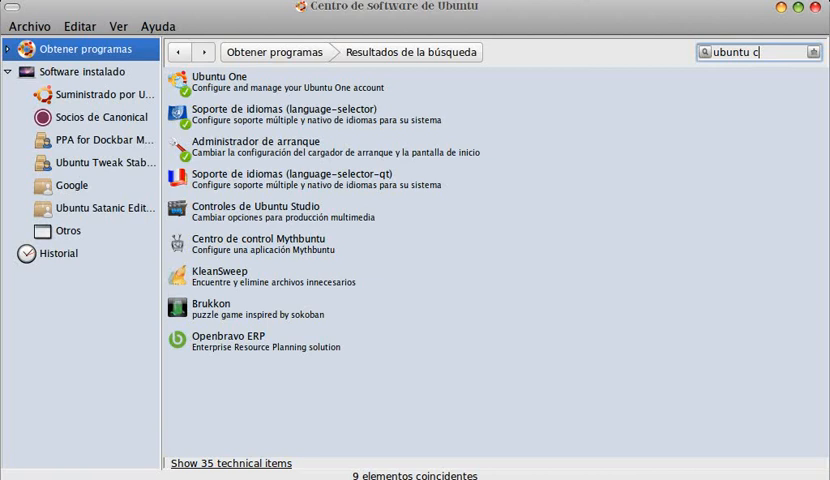
key(BackSpace)
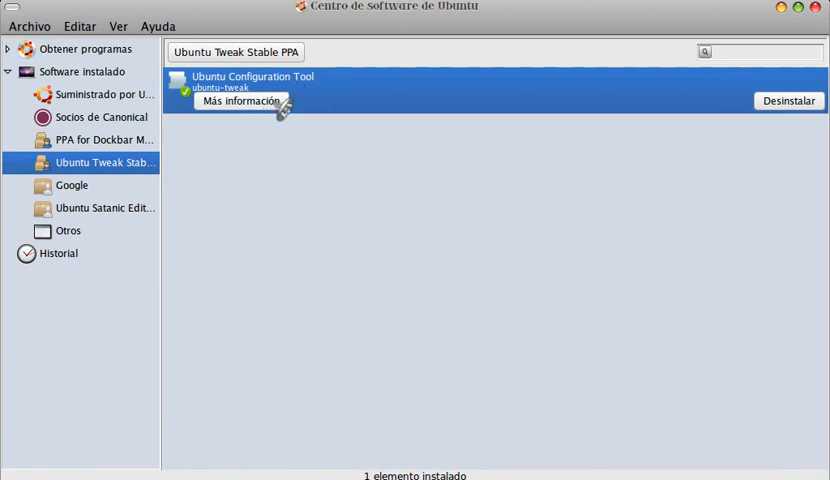
mouse_move(280, 180)
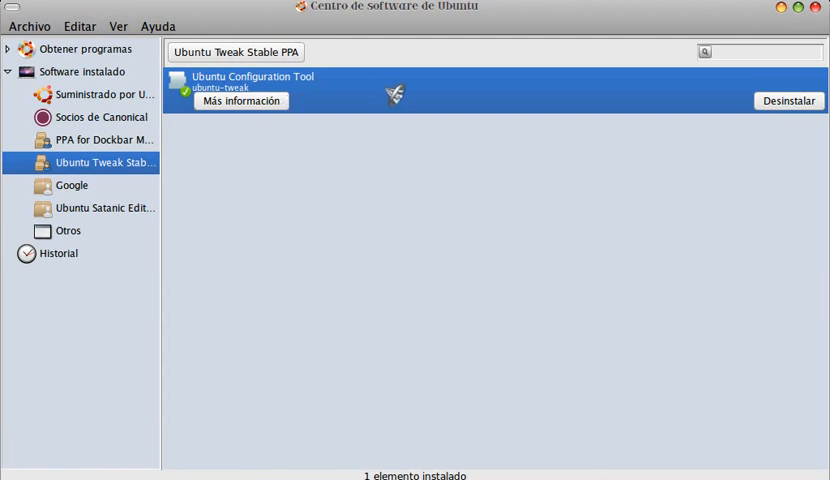
click(240, 100)
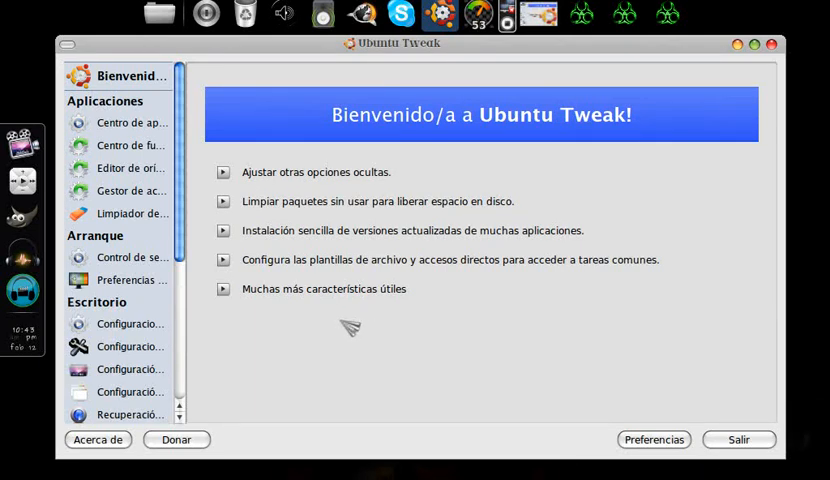
mouse_move(168, 196)
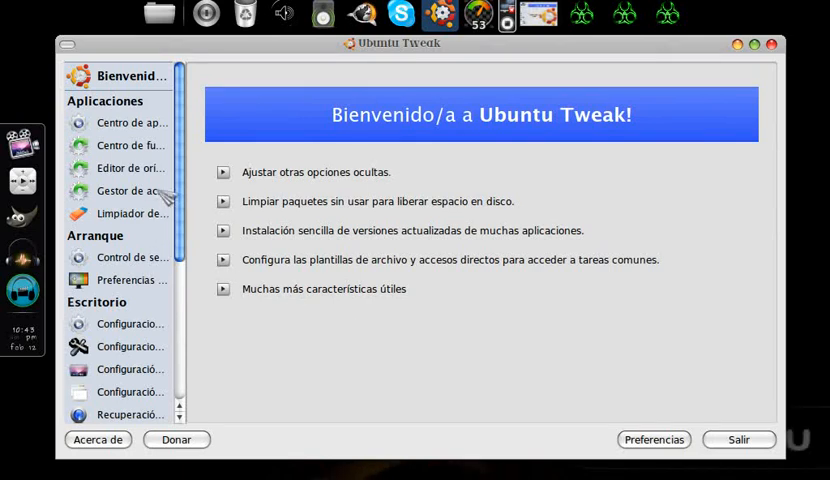
Review the 14 pending updates in Gestor de actualizaciones, then start loading Gestor de tipos de archivos.
click(132, 192)
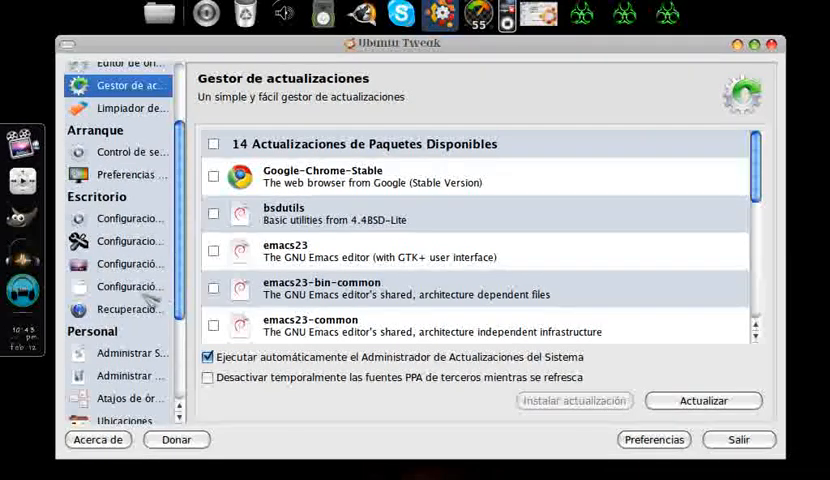
scroll(down, 3)
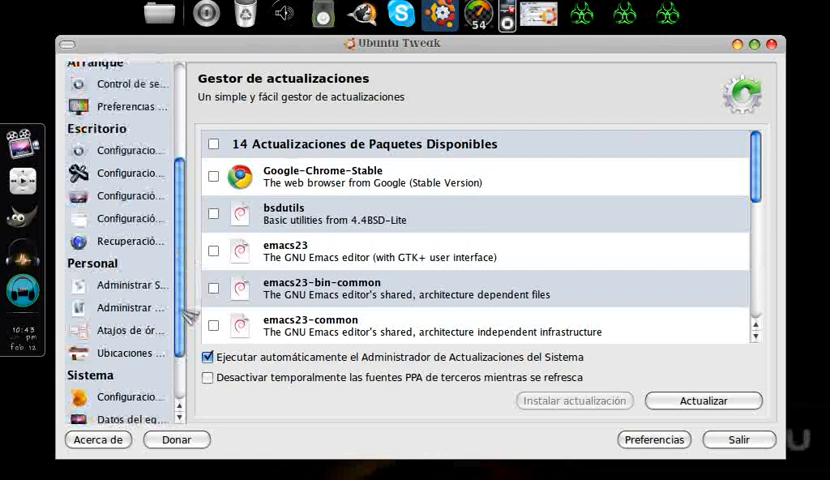
scroll(down, 3)
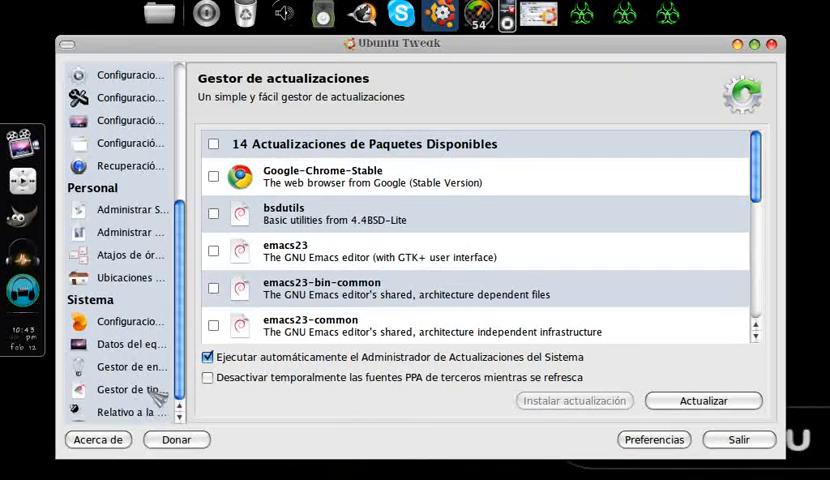
click(130, 390)
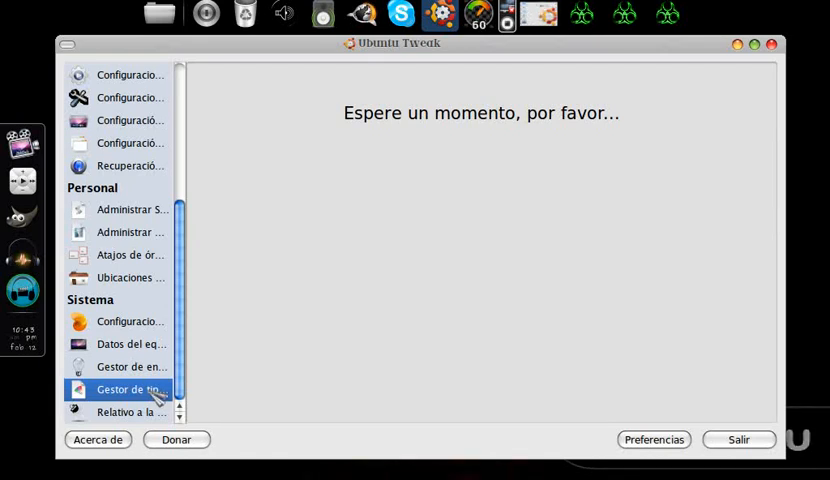
Glance at the registered file types, then open Centro de aplicaciones with its popular programs.
click(124, 388)
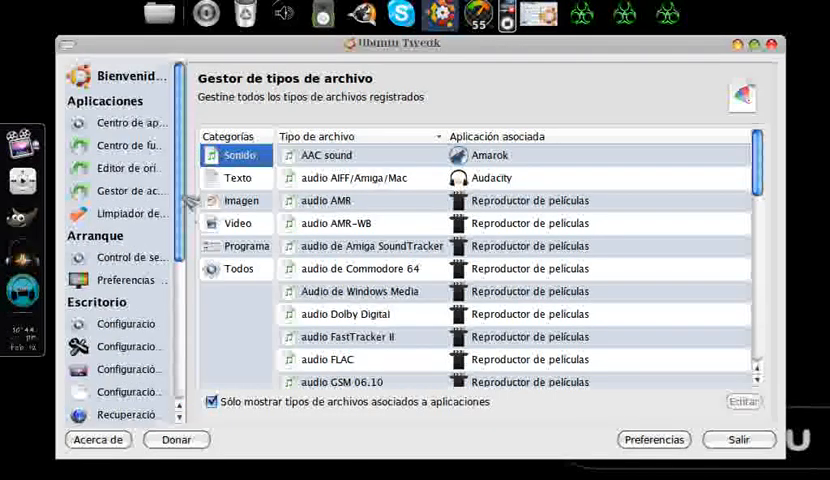
click(130, 122)
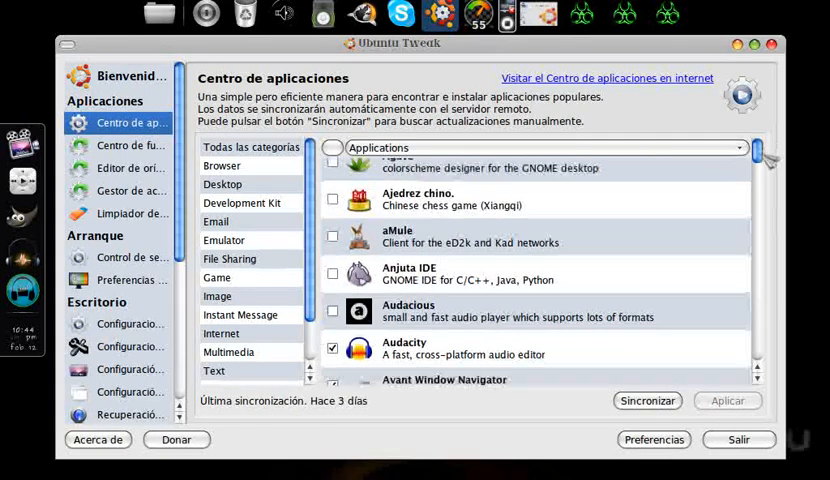
Scroll down the list of popular applications such as aMule and Audacity.
scroll(down, 3)
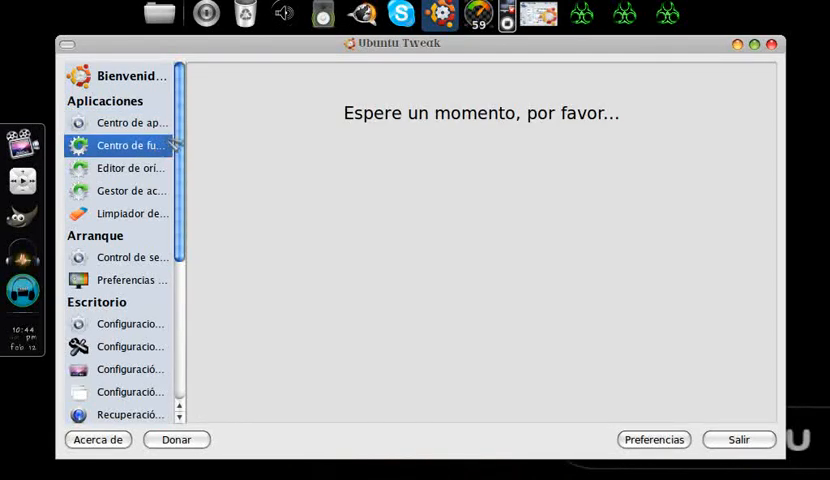
Open Centro de fuentes and browse its third-party PPAs such as Adobe Flash, Cairo-Dock and Dropbox.
click(132, 144)
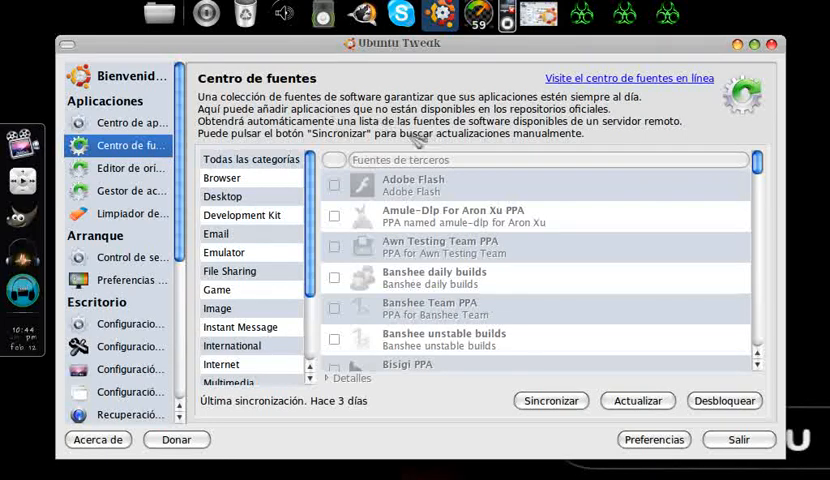
scroll(down, 3)
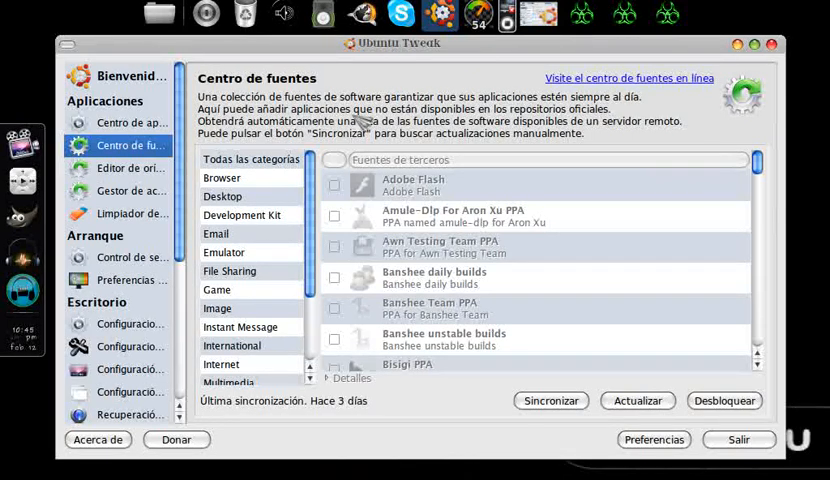
mouse_move(754, 202)
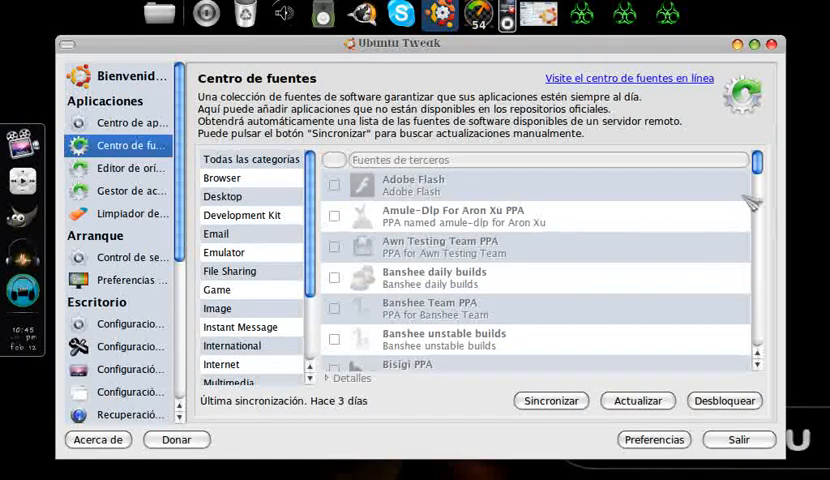
mouse_move(436, 252)
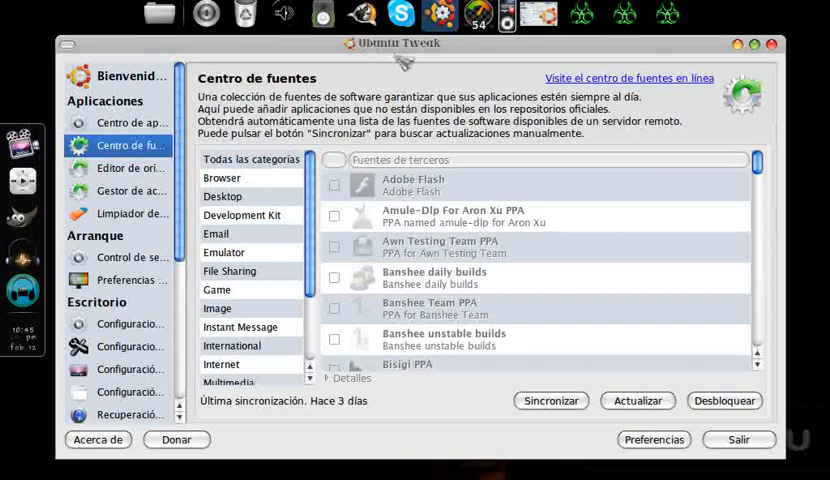
mouse_move(712, 184)
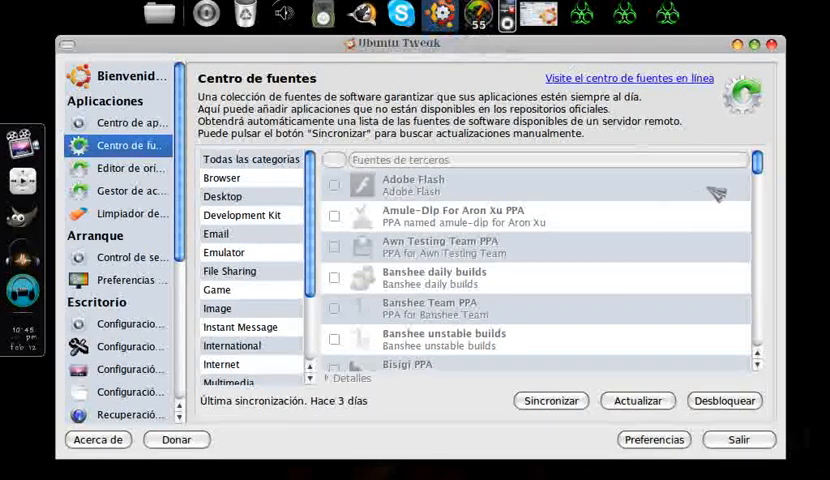
scroll(down, 3)
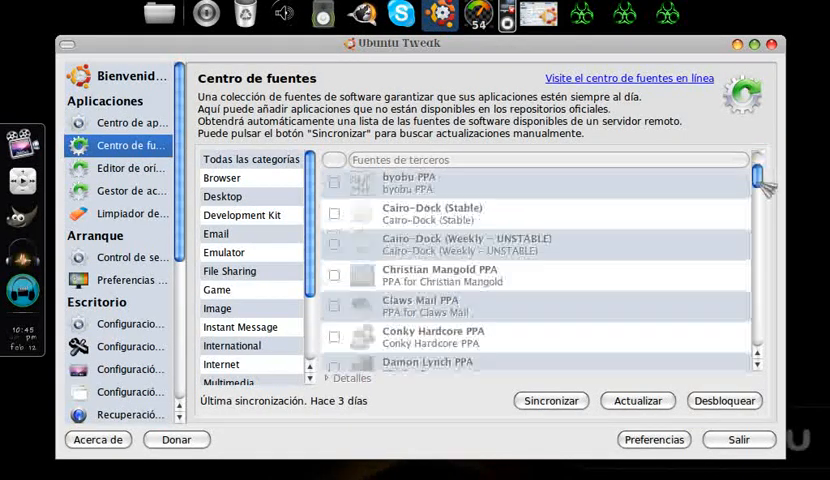
scroll(down, 3)
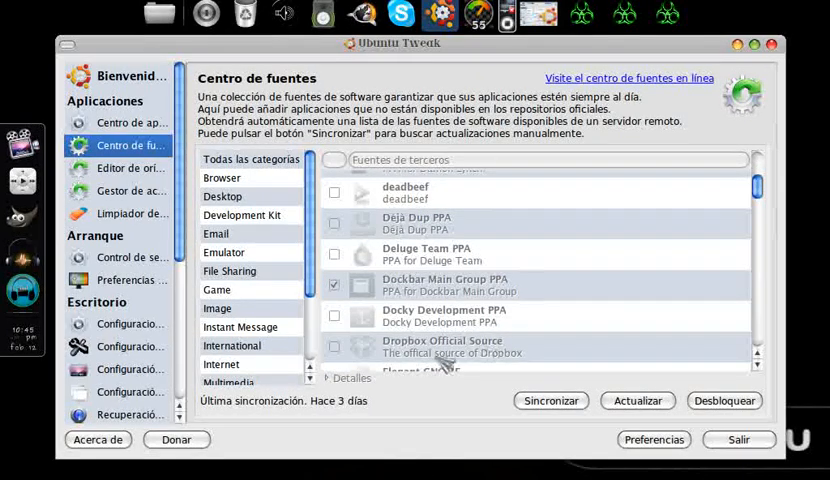
mouse_move(636, 400)
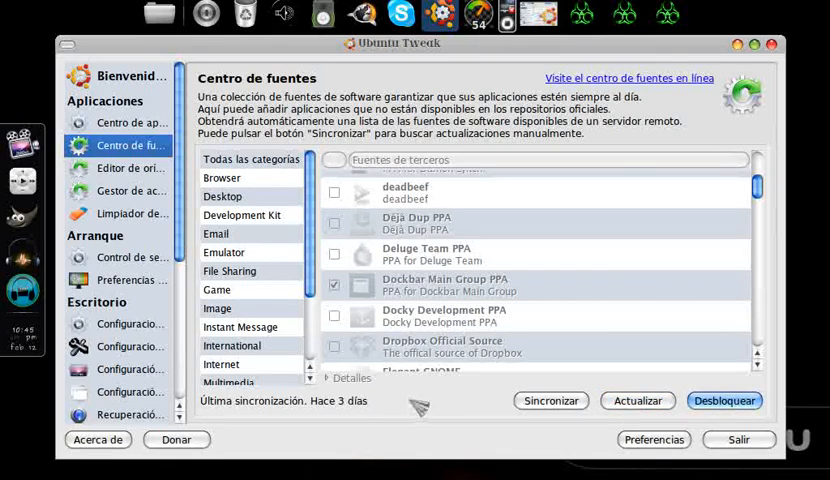
Unlock the third-party sources with the password and accept the warning with 'No mostrar más este diálogo' ticked.
click(726, 400)
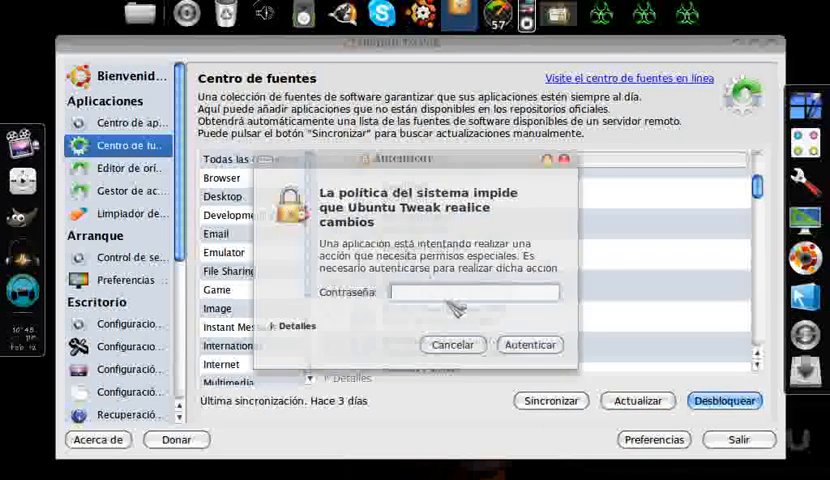
text(•••••)
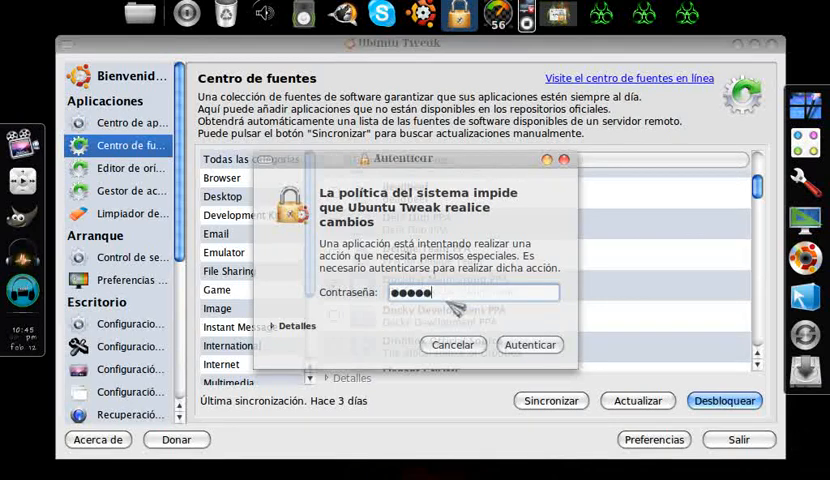
click(530, 344)
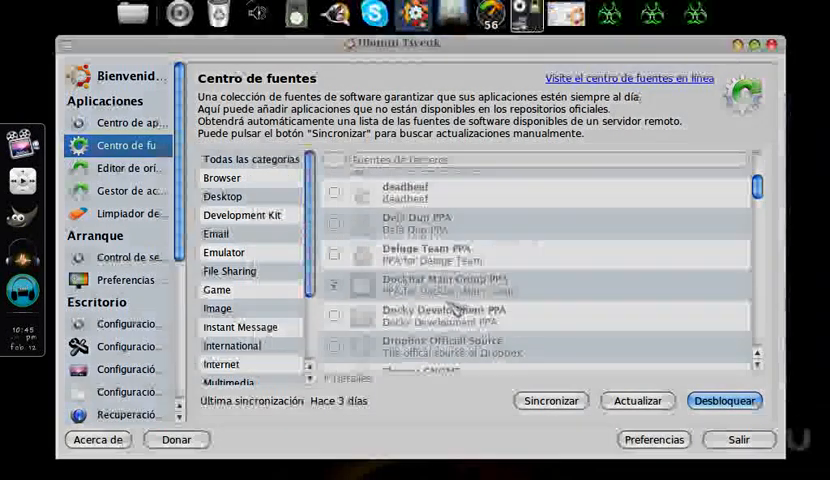
click(726, 400)
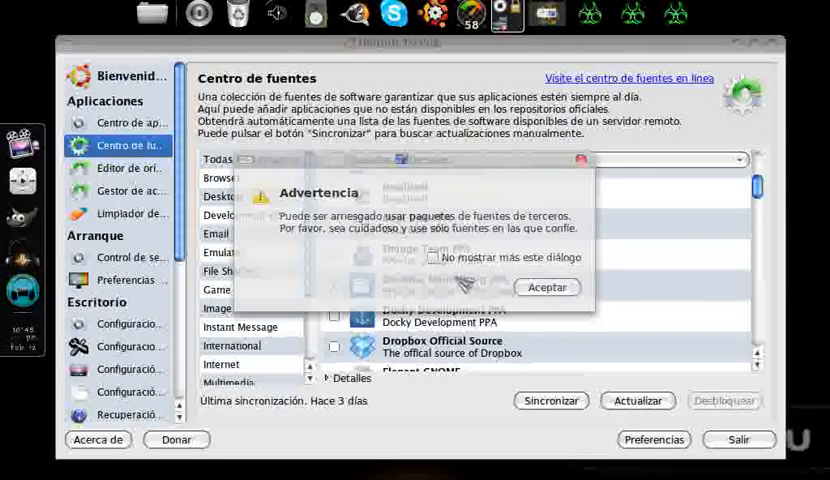
click(430, 256)
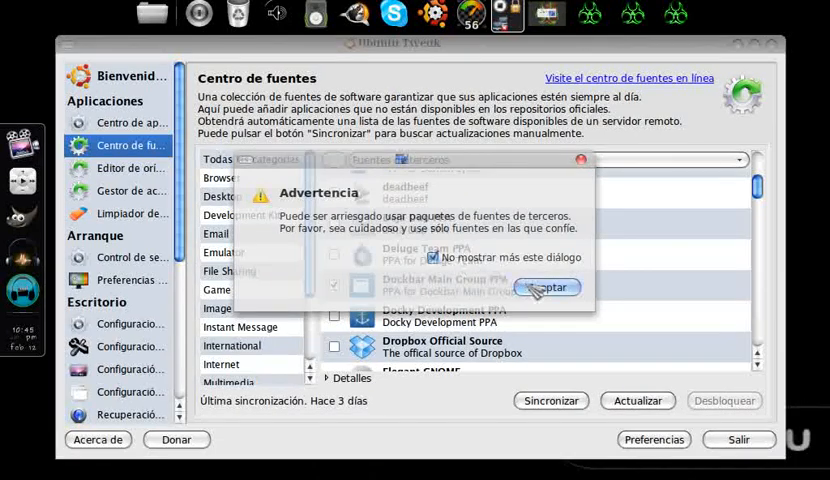
click(548, 288)
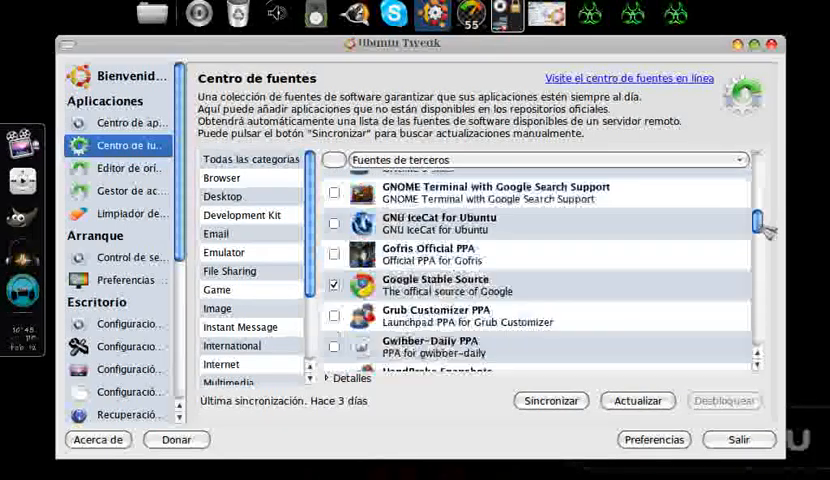
Scroll through the full Fuentes de terceros list, then open Editor de orígenes showing sources.list for maverick.
scroll(down, 3)
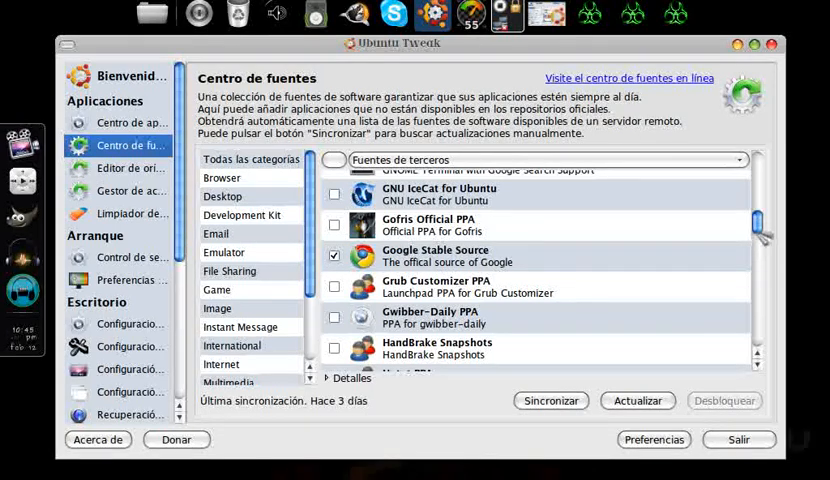
scroll(down, 3)
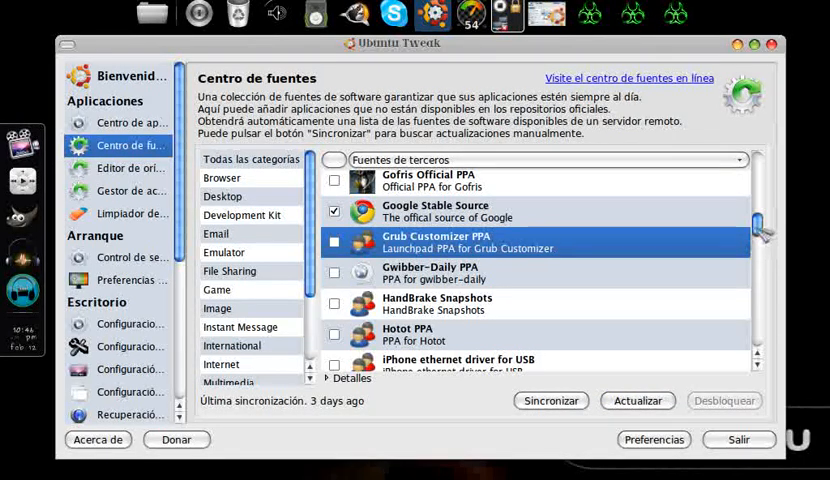
scroll(down, 3)
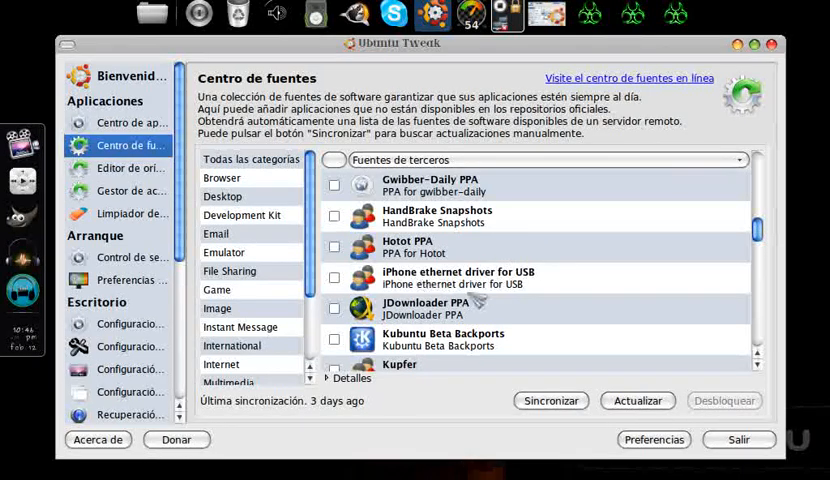
scroll(down, 3)
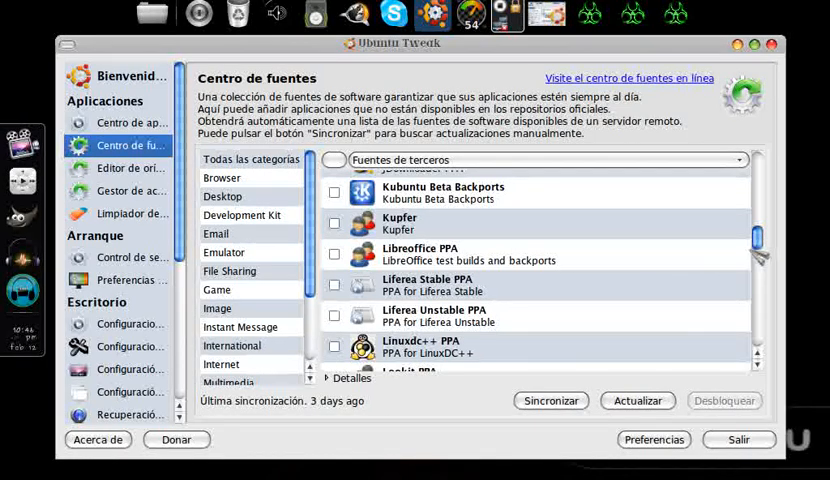
scroll(down, 3)
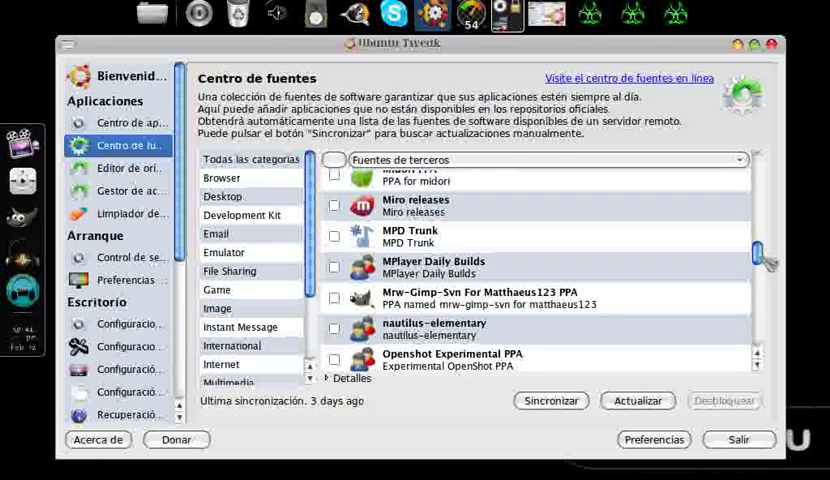
scroll(down, 3)
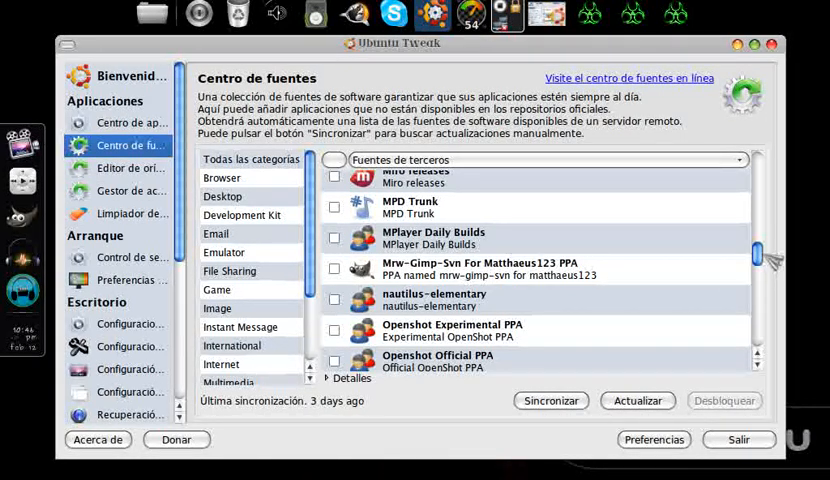
scroll(down, 3)
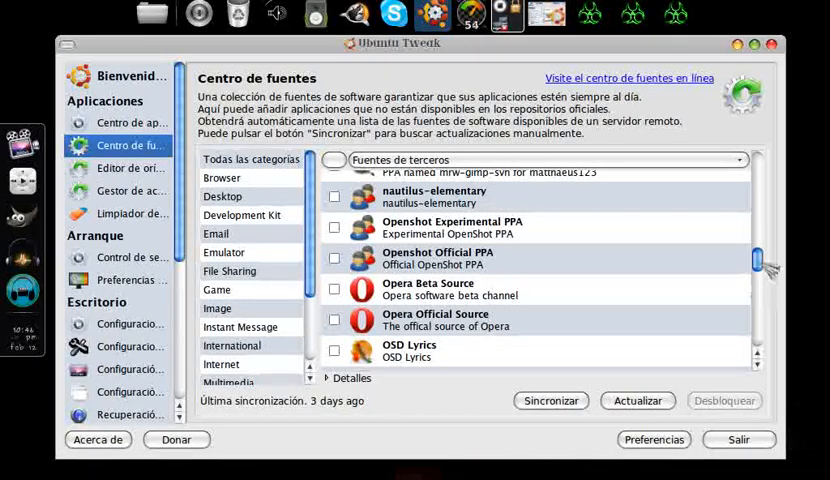
scroll(down, 3)
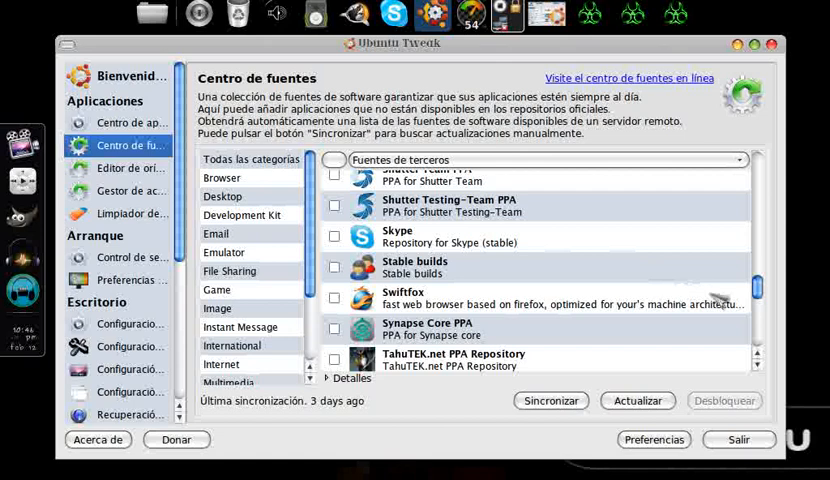
scroll(down, 3)
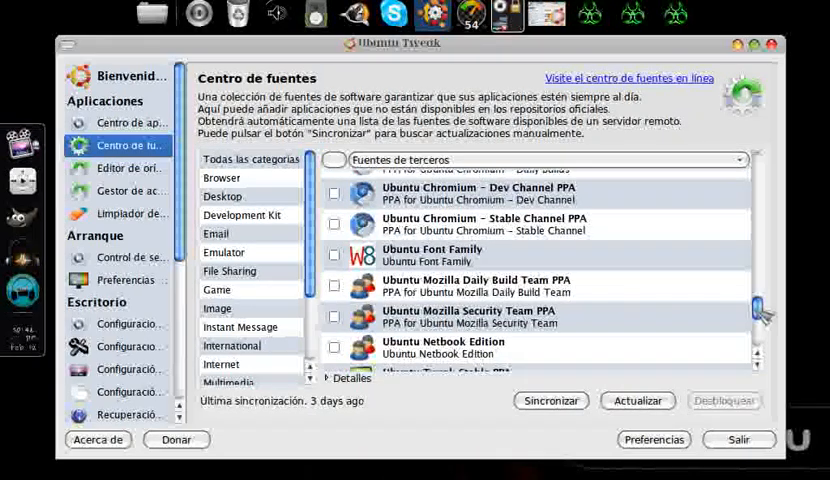
click(334, 202)
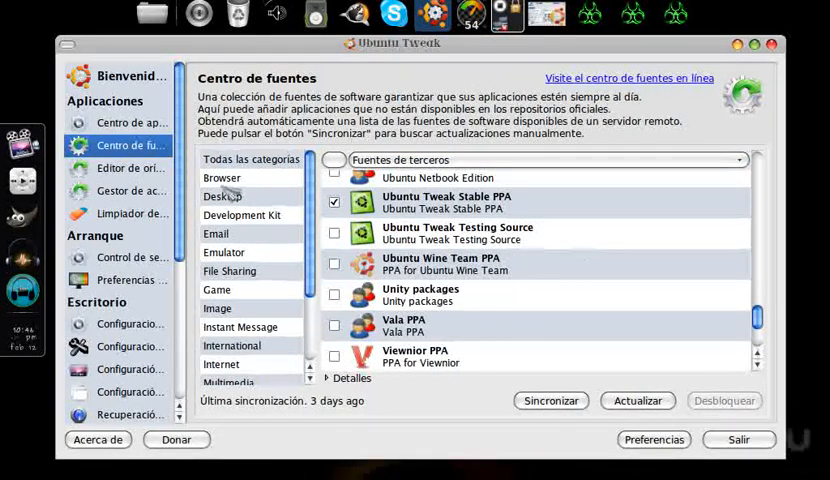
click(128, 168)
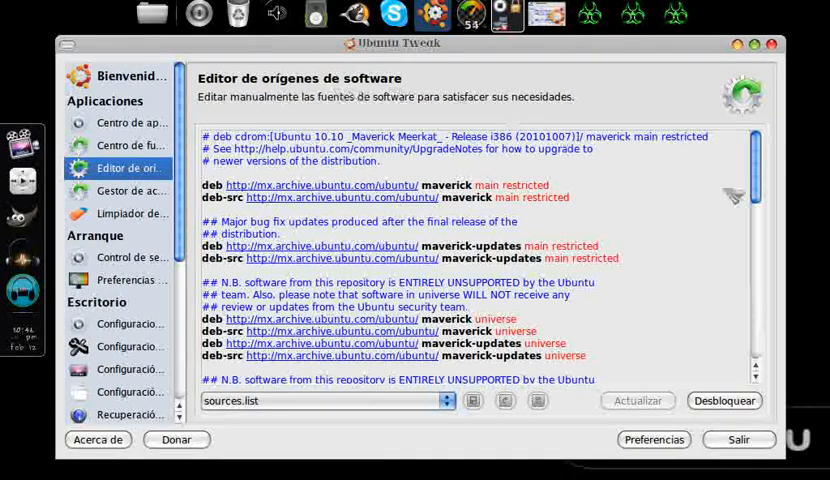
Review sources.list and the google-chrome.list source, then show the 14 updates in Gestor de actualizaciones.
scroll(down, 3)
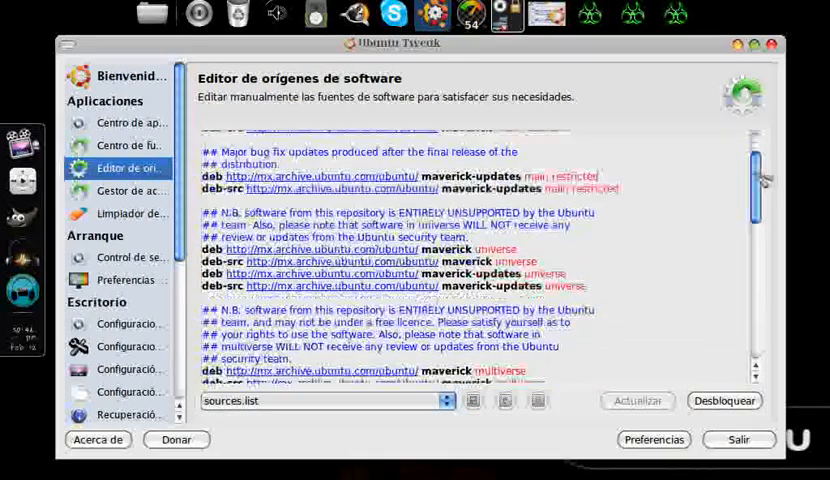
scroll(down, 3)
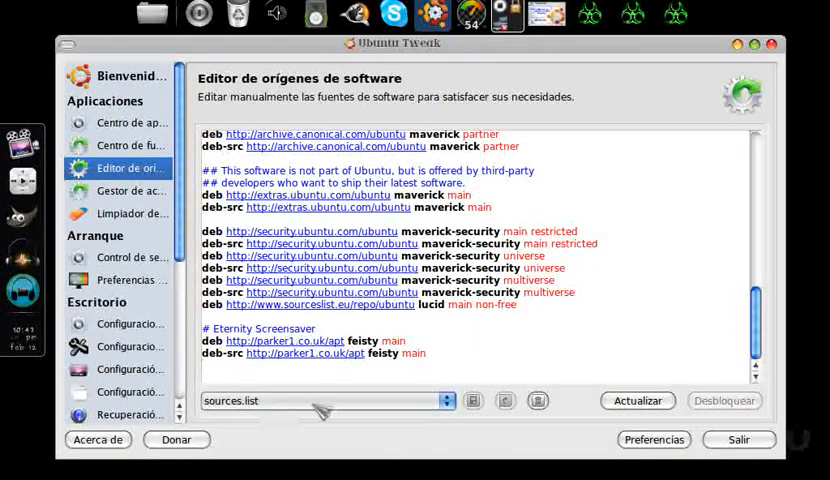
click(440, 400)
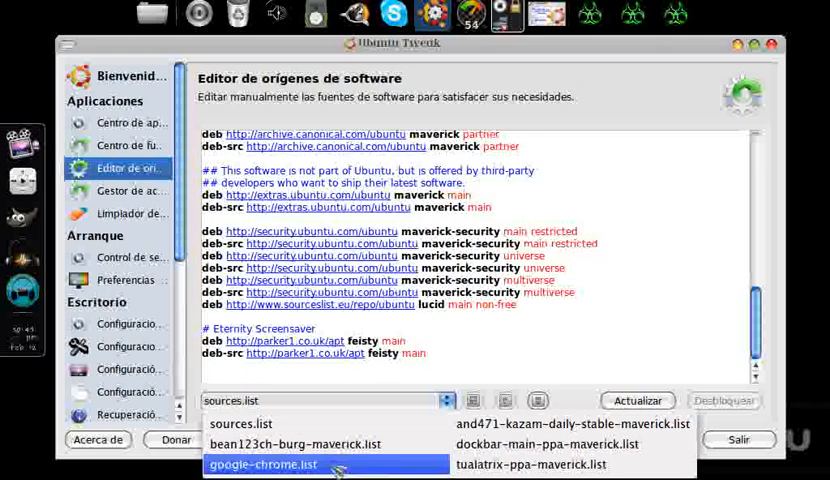
click(276, 462)
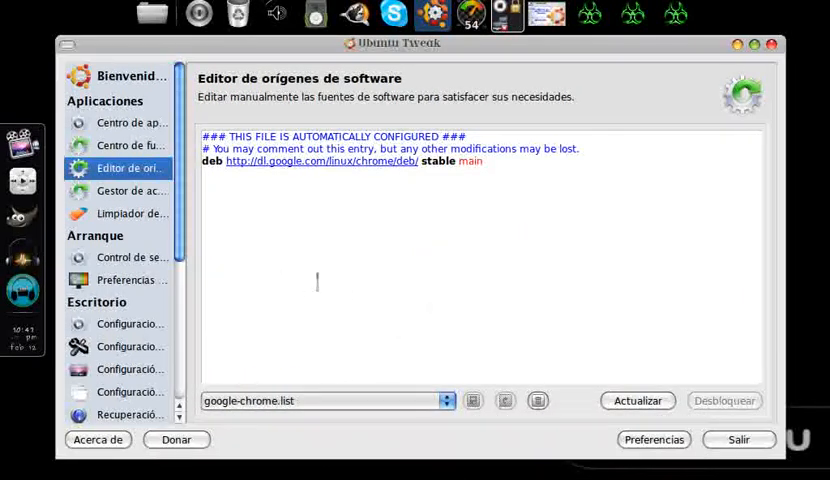
click(130, 192)
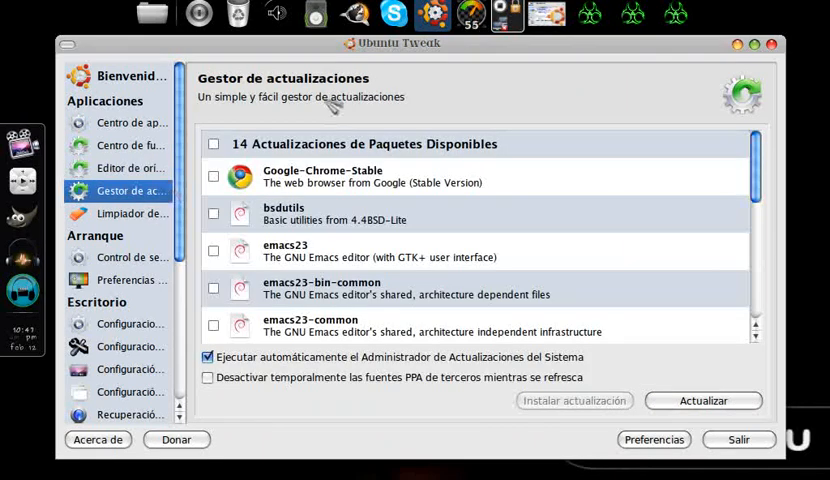
mouse_move(522, 188)
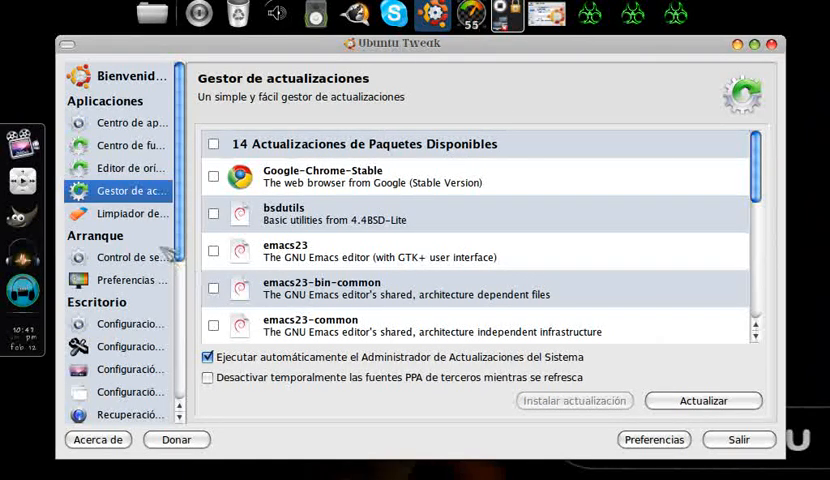
Start loading Limpiador de paquetes from the sidebar.
click(132, 212)
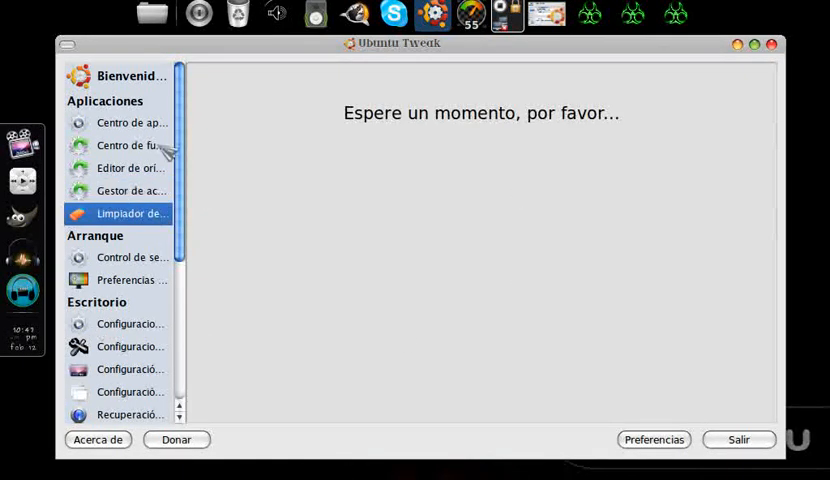
mouse_move(310, 132)
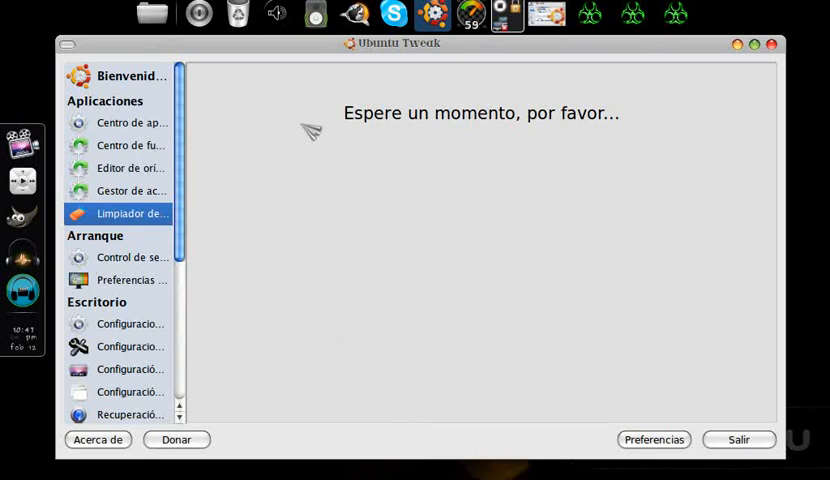
Open the session control settings from the sidebar after reviewing the package cleaner.
click(128, 212)
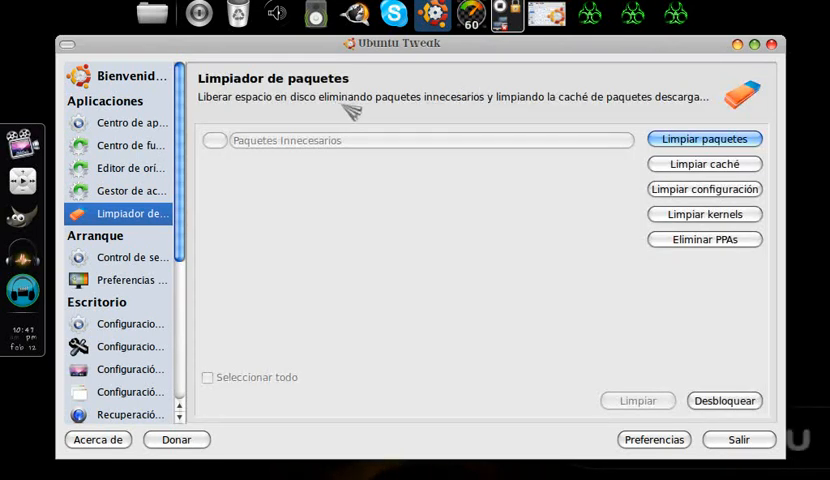
mouse_move(426, 156)
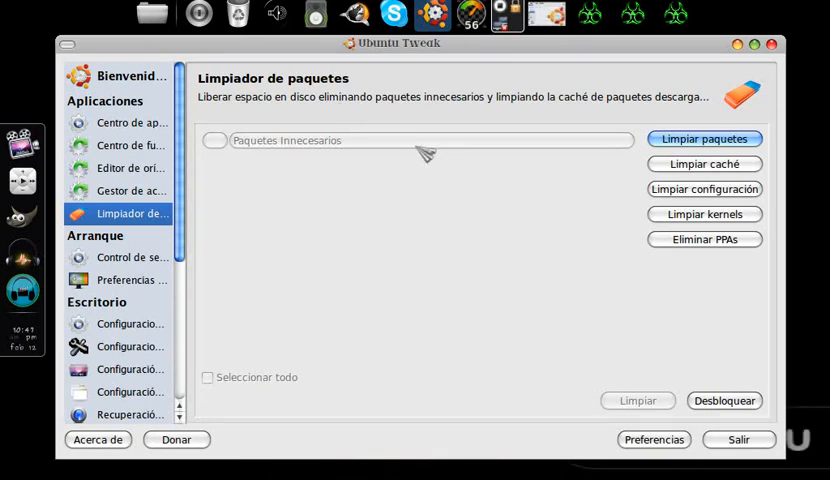
mouse_move(686, 184)
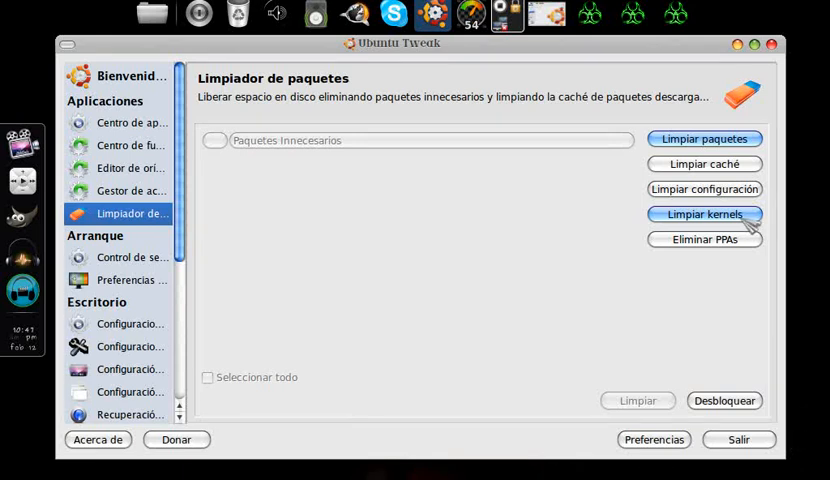
mouse_move(716, 238)
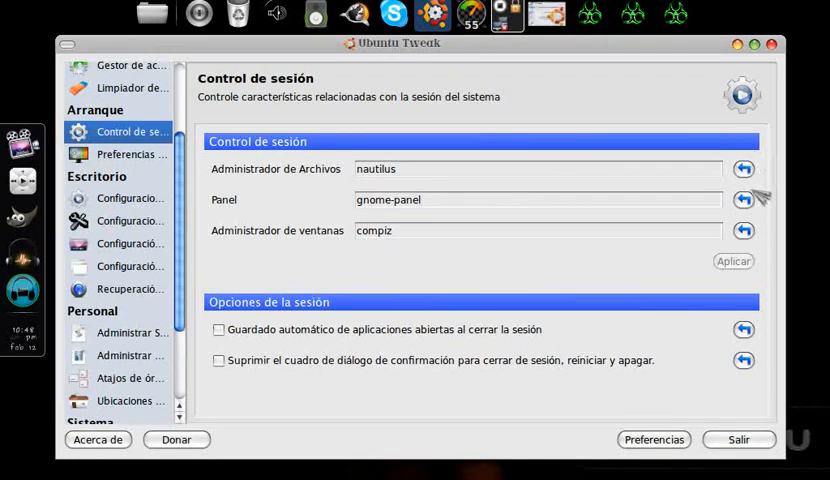
click(436, 168)
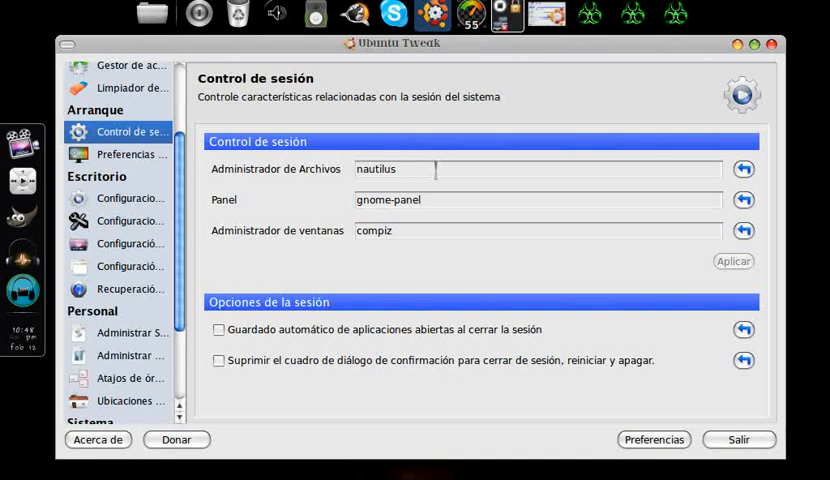
click(466, 200)
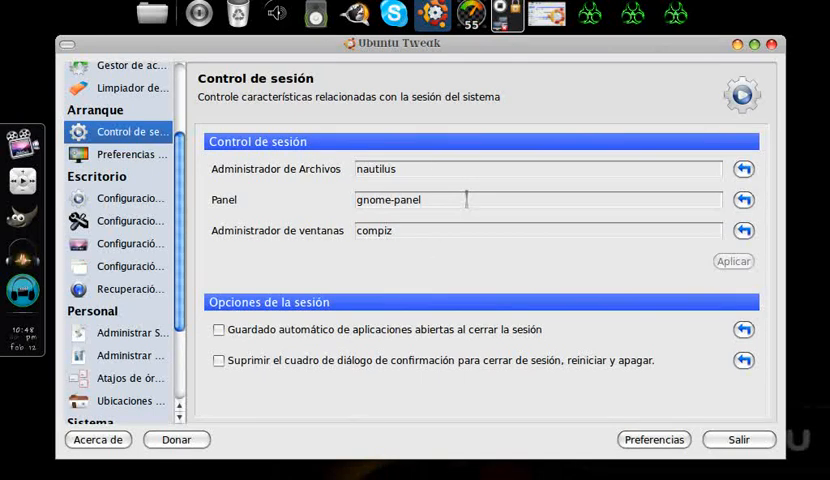
mouse_move(420, 270)
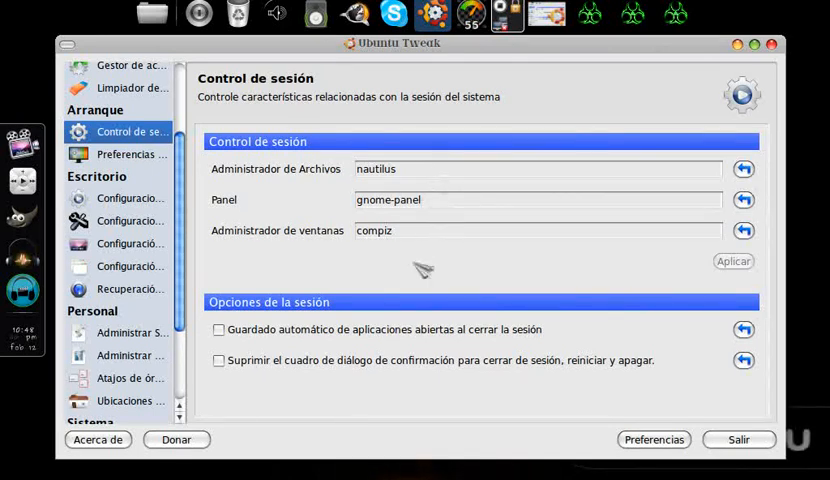
click(130, 154)
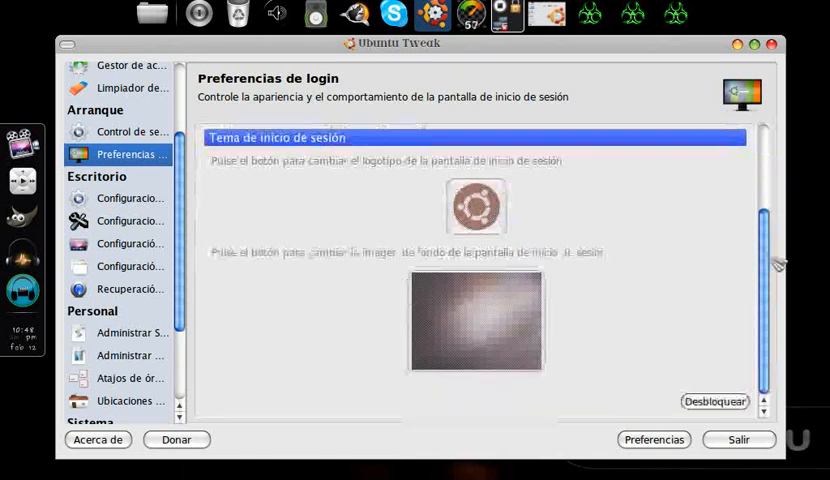
Unlock login preferences and set Blue_box_number_2_by_orb9220.jpg as the login background.
click(716, 400)
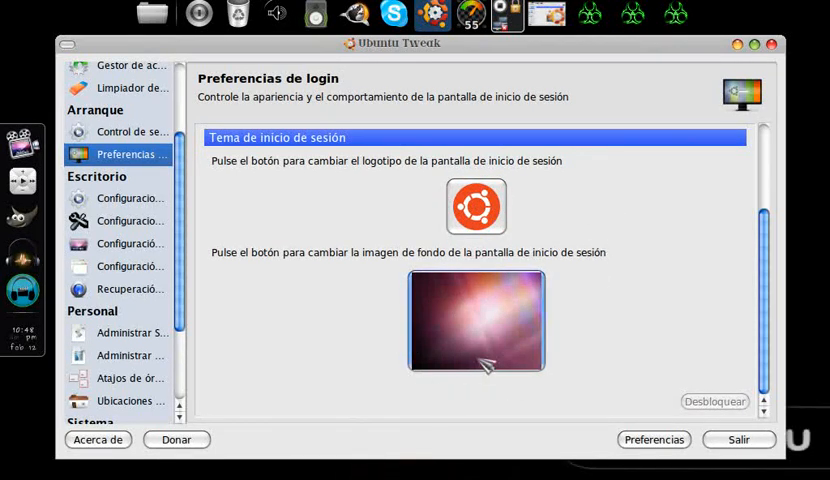
mouse_move(474, 326)
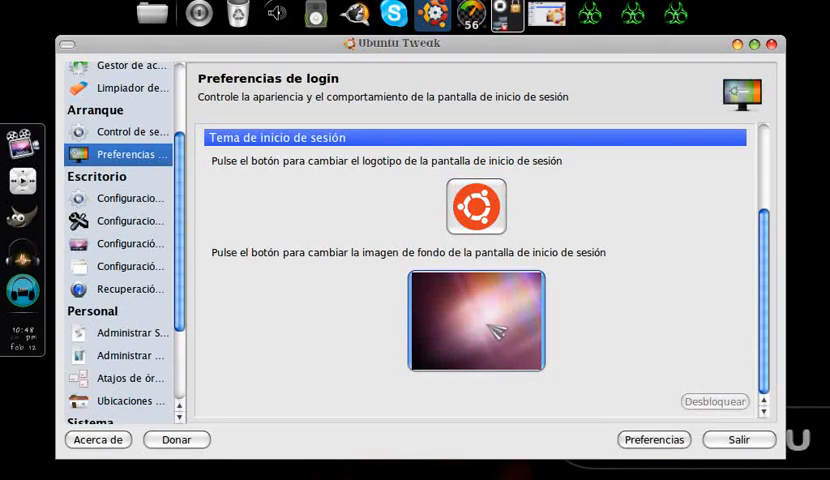
click(476, 320)
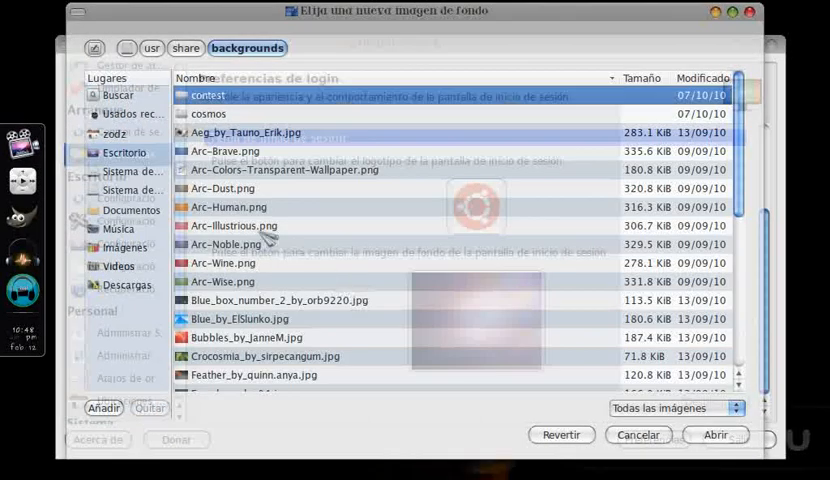
click(284, 300)
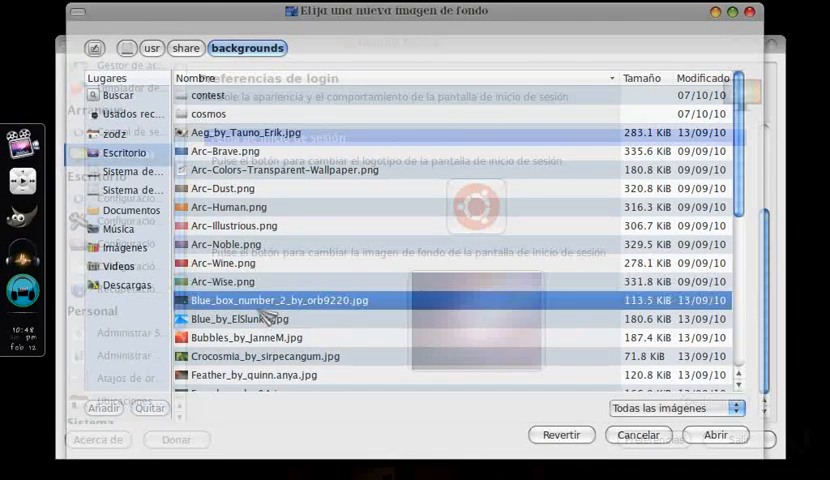
click(248, 336)
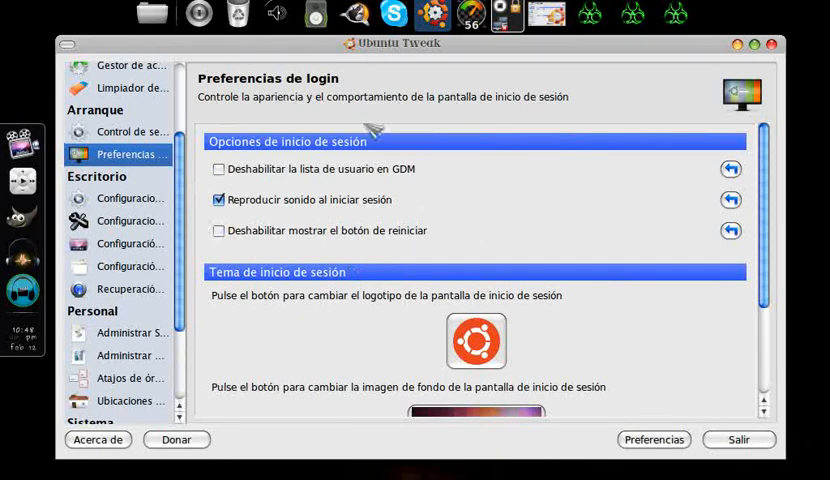
Show the Compiz settings and scroll through the window, menu and extension options.
click(130, 198)
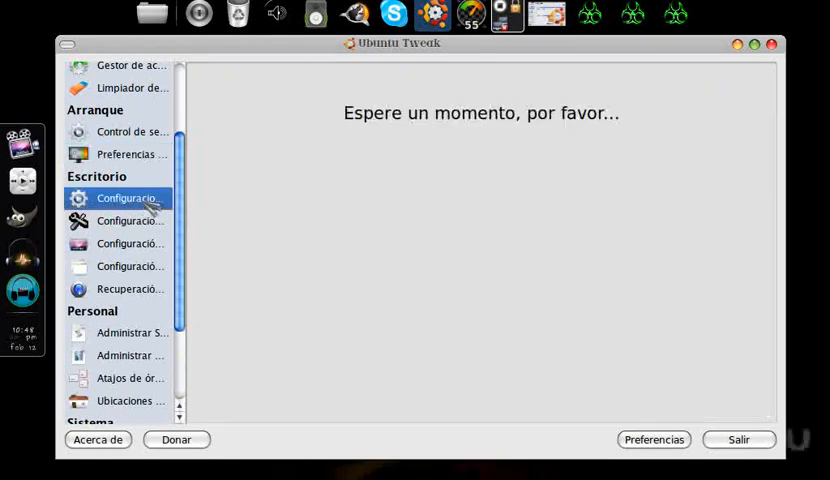
click(118, 198)
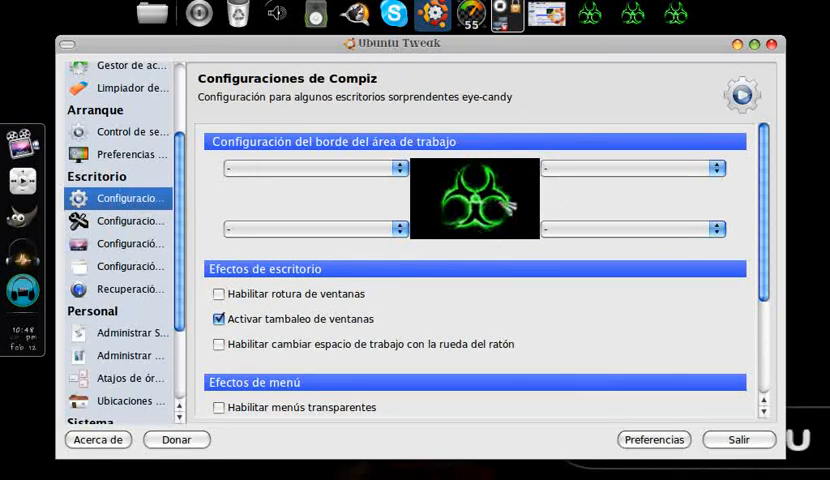
scroll(down, 3)
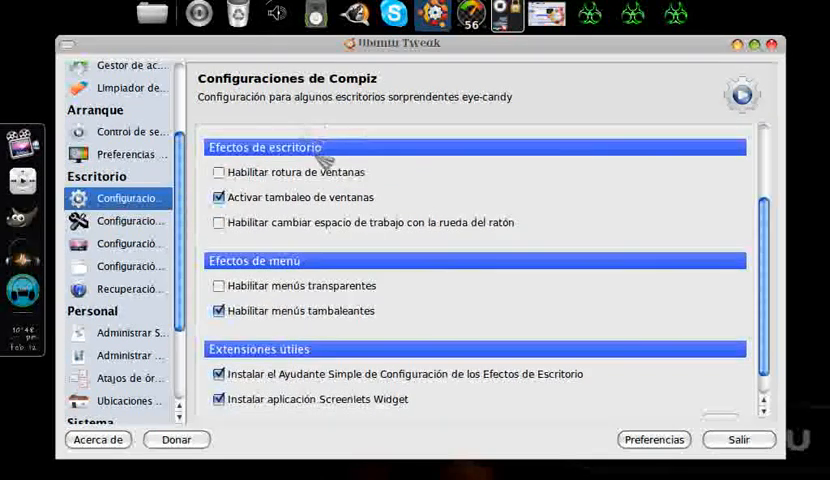
mouse_move(426, 168)
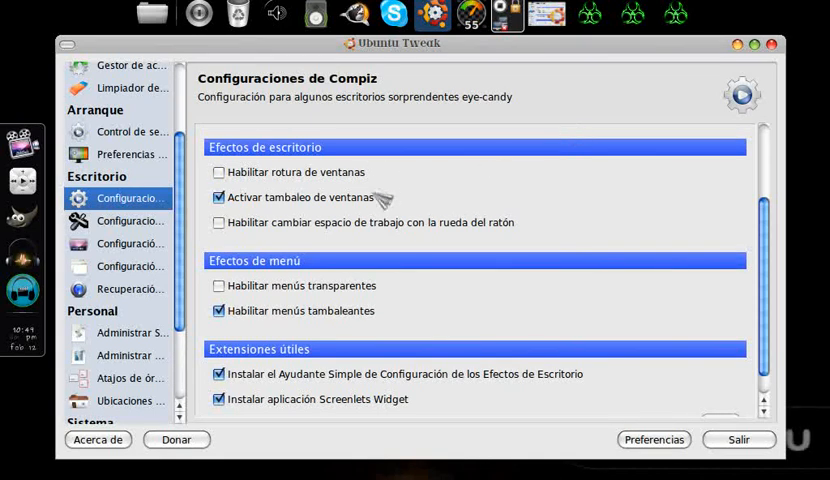
mouse_move(364, 204)
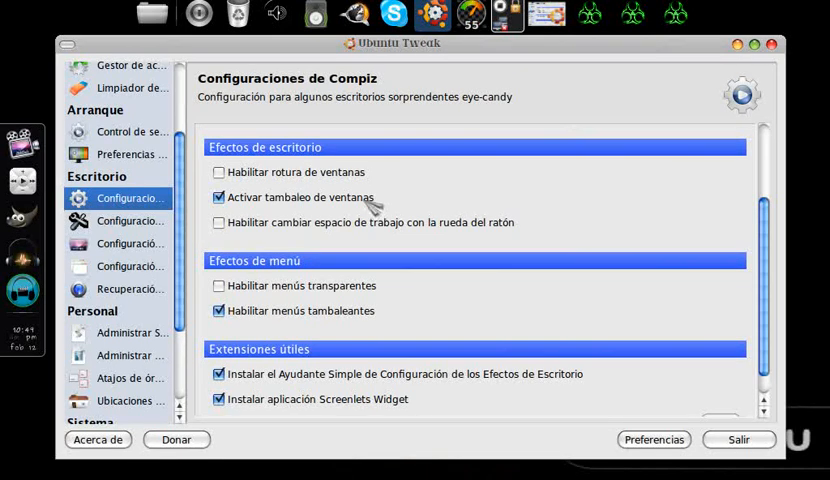
mouse_move(316, 244)
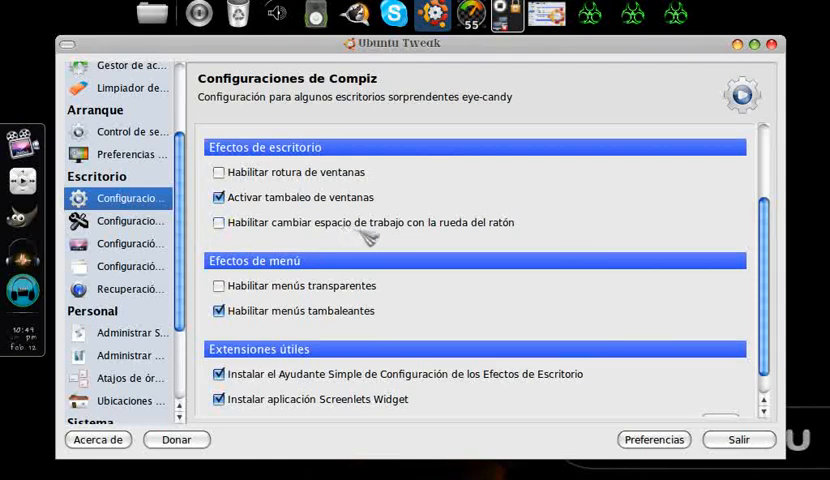
mouse_move(748, 244)
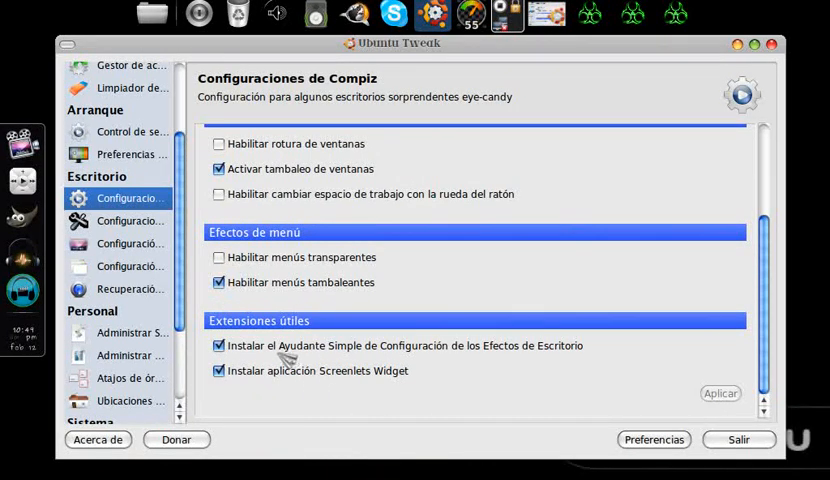
mouse_move(498, 380)
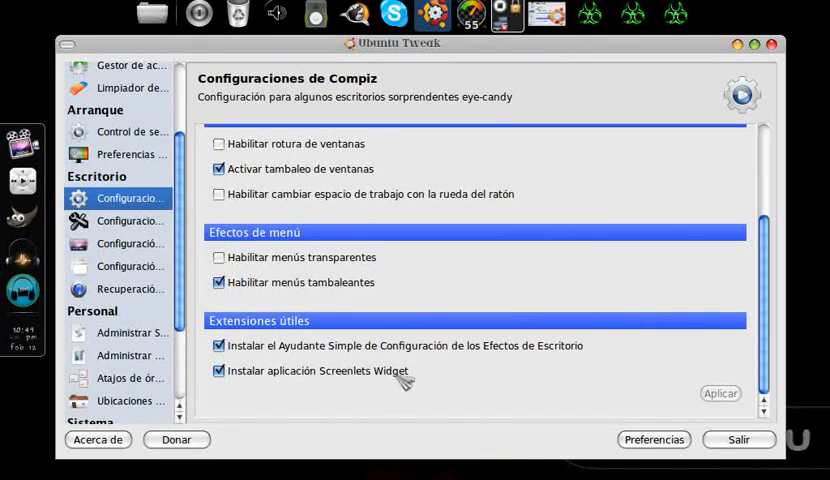
Show the GNOME settings page and scroll to the menu logo option.
click(130, 220)
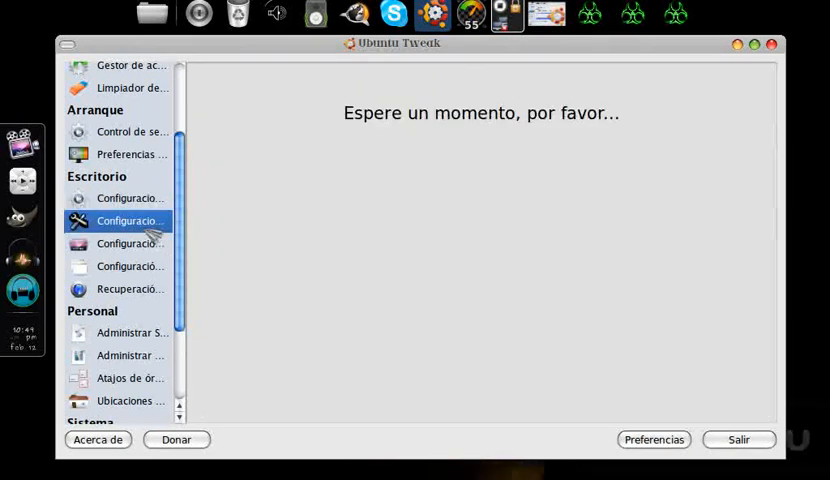
click(128, 220)
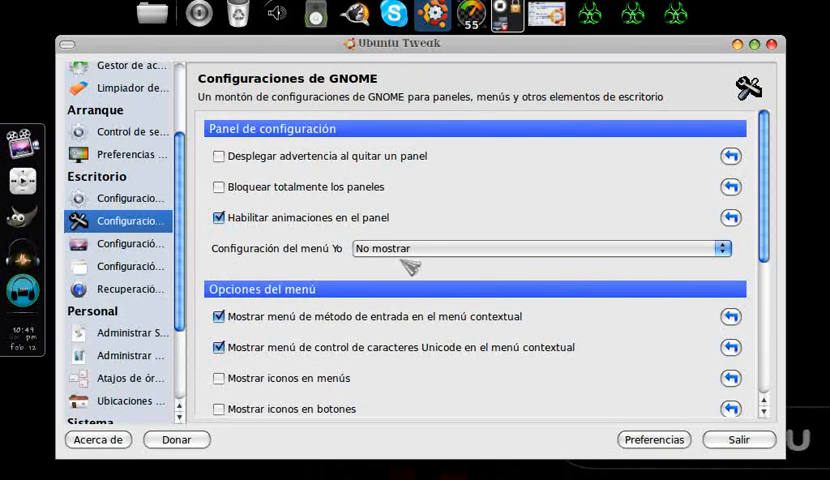
mouse_move(676, 228)
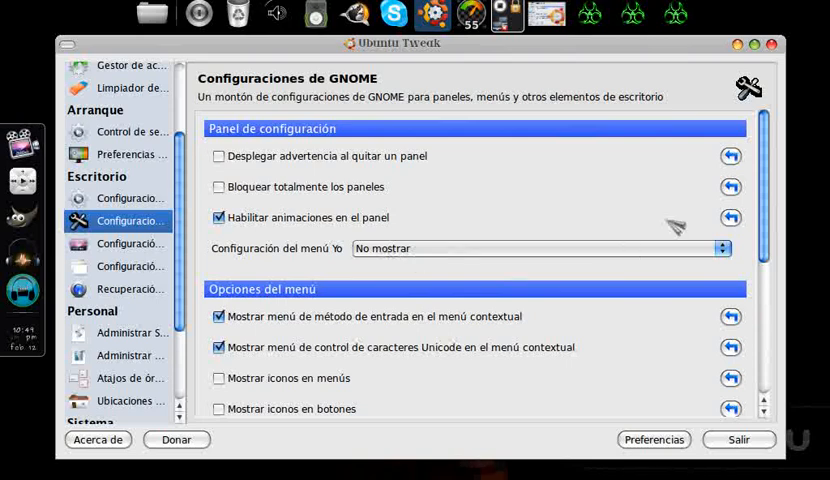
click(540, 248)
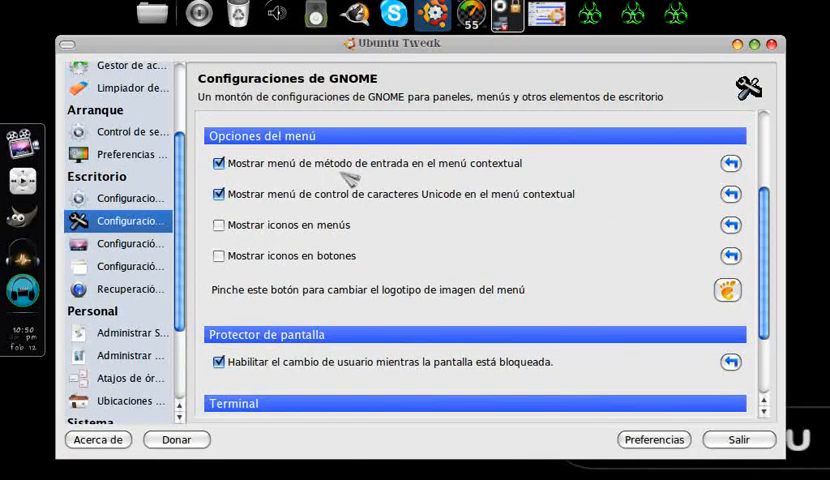
mouse_move(486, 224)
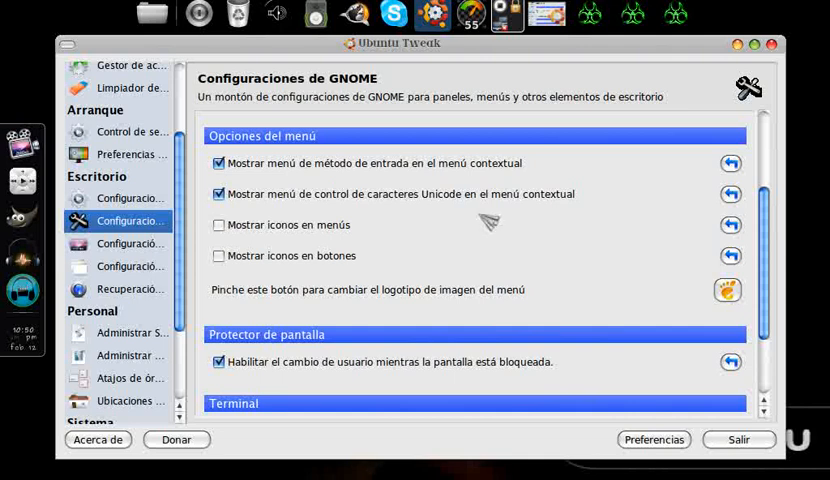
mouse_move(776, 230)
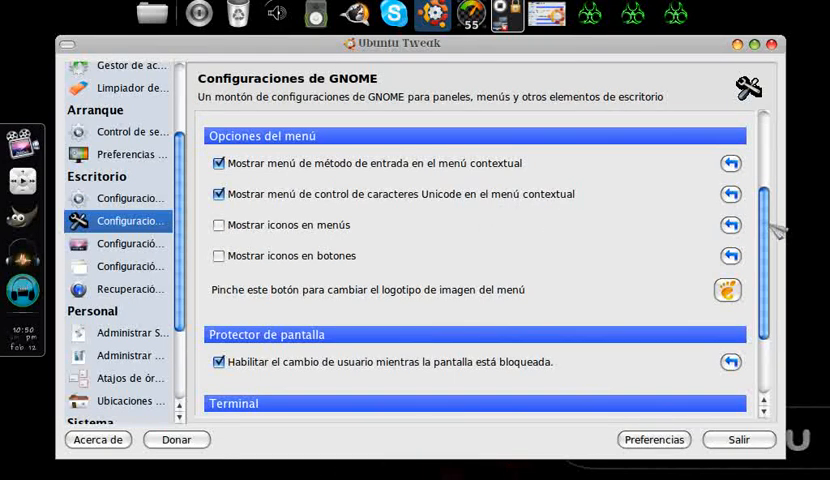
scroll(down, 3)
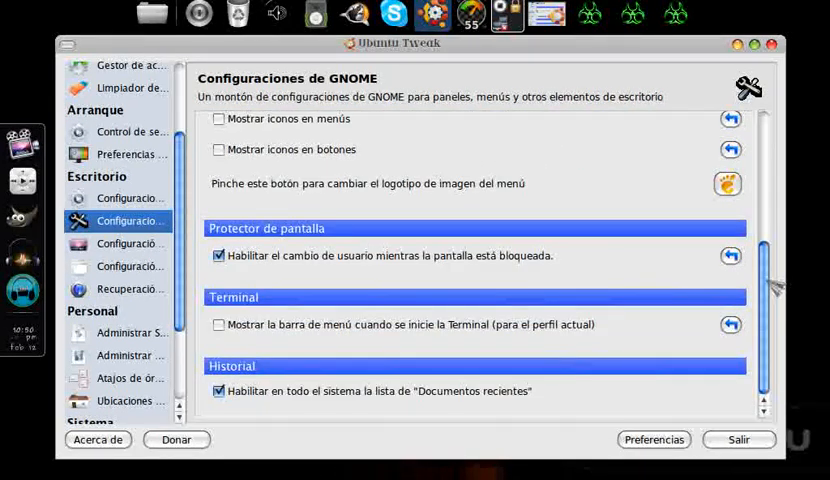
mouse_move(488, 196)
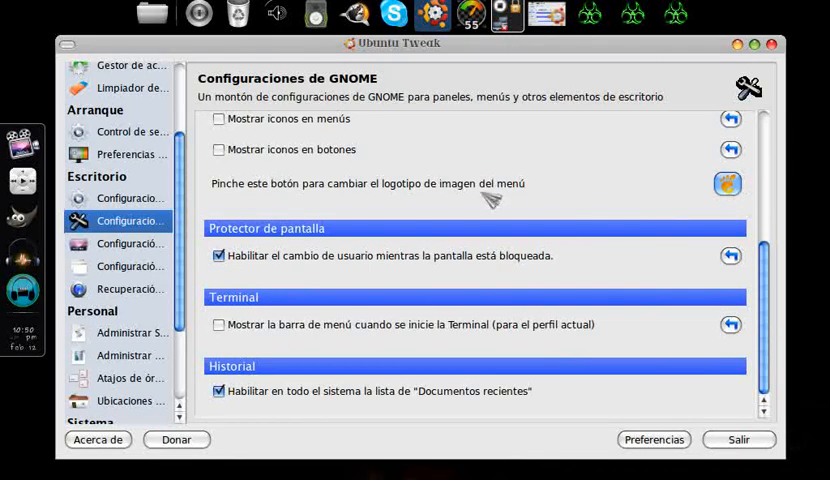
Choose onee.png as the menu logo and accept the 24x24 size warning.
click(728, 184)
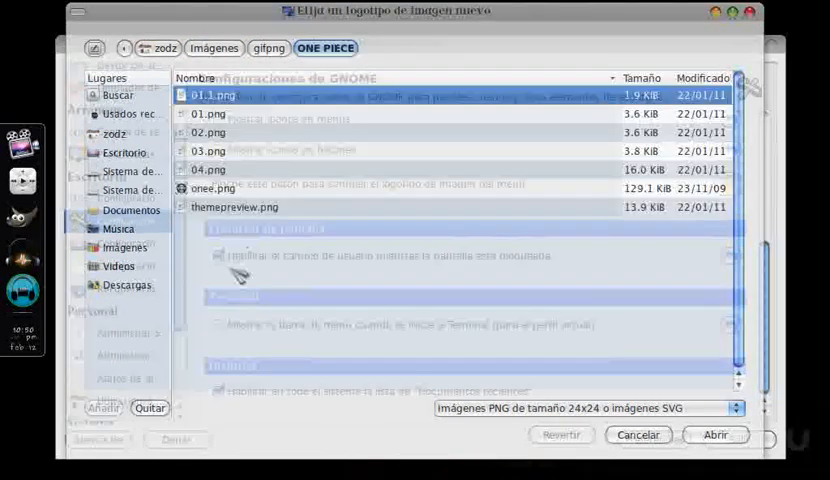
click(212, 188)
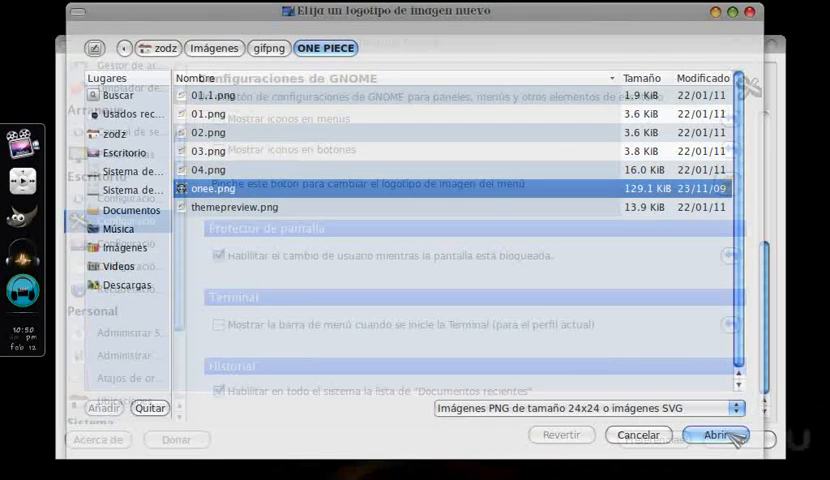
click(732, 436)
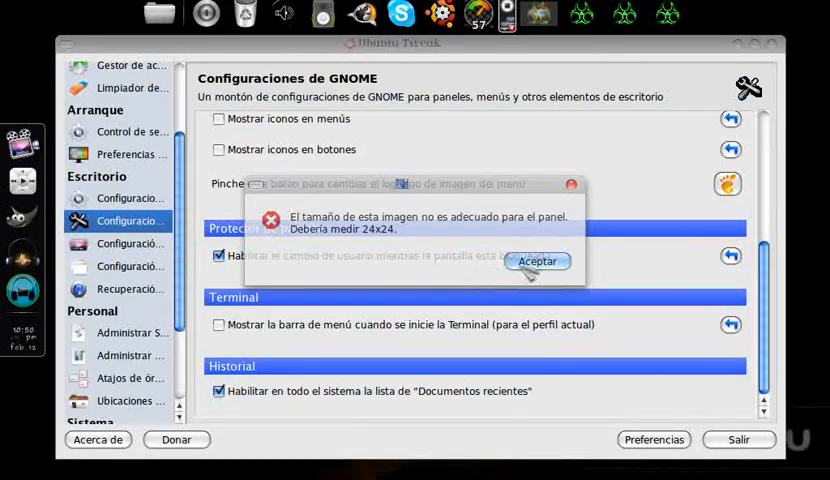
click(538, 260)
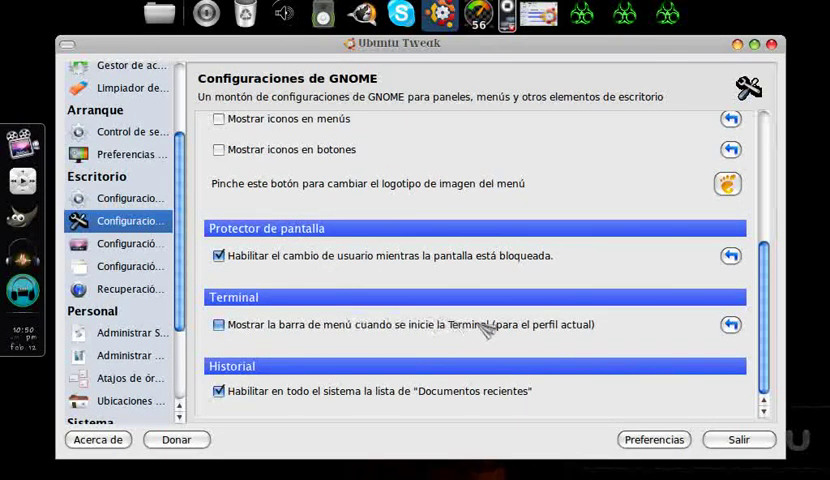
click(130, 244)
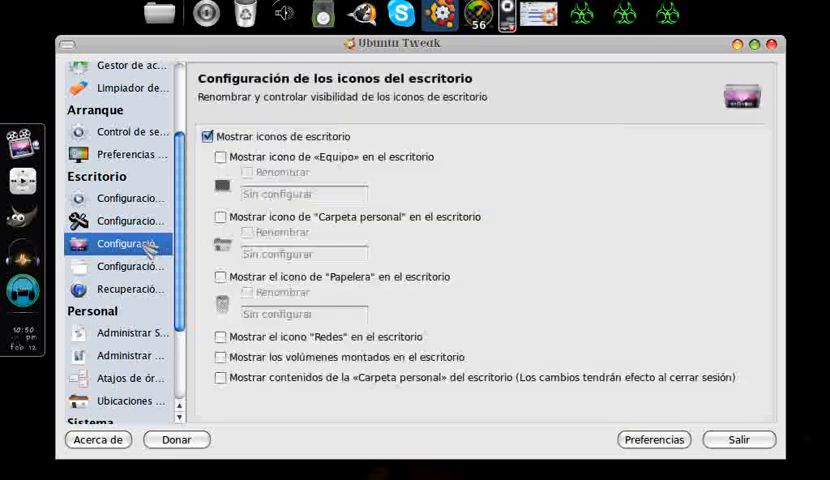
click(130, 266)
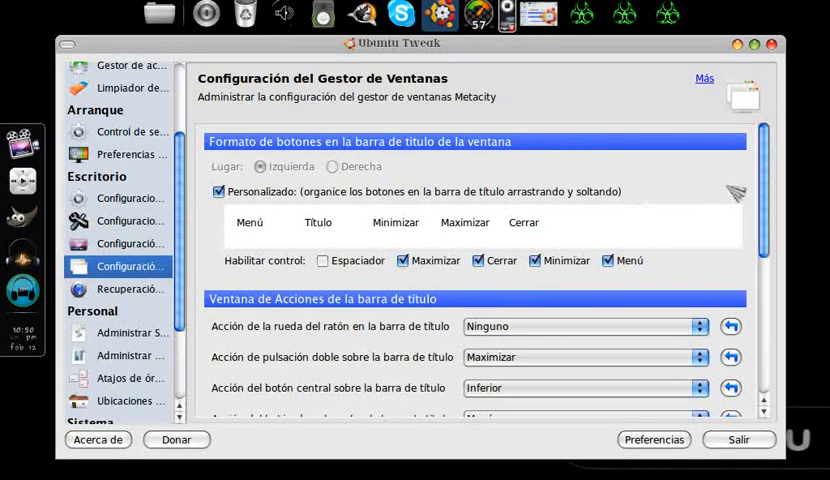
scroll(down, 3)
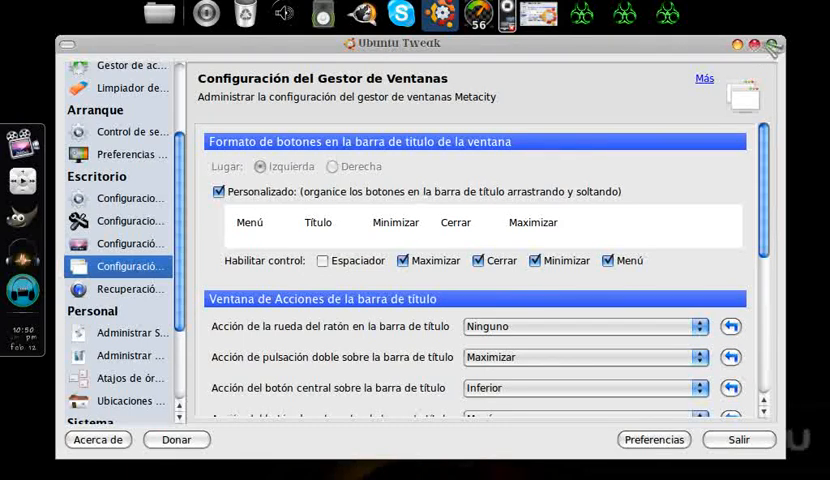
click(464, 222)
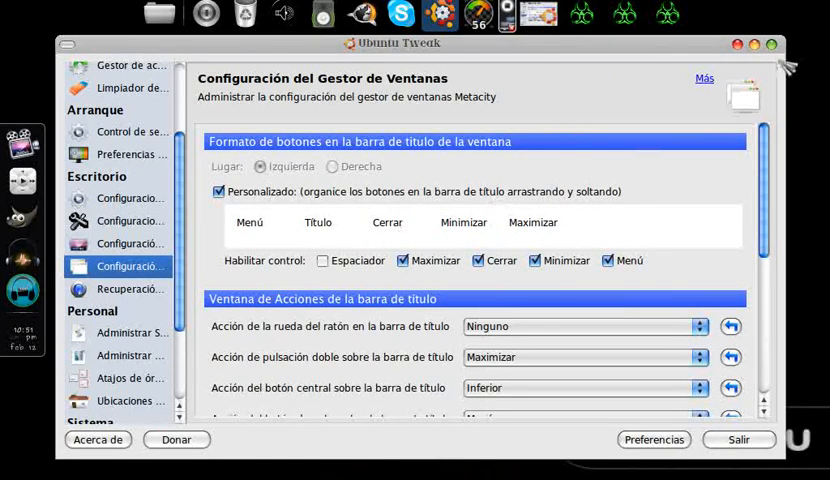
mouse_move(332, 228)
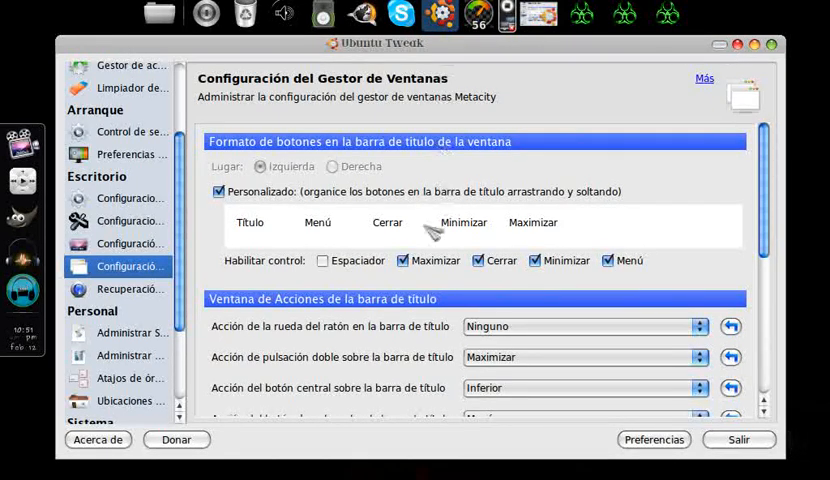
scroll(down, 3)
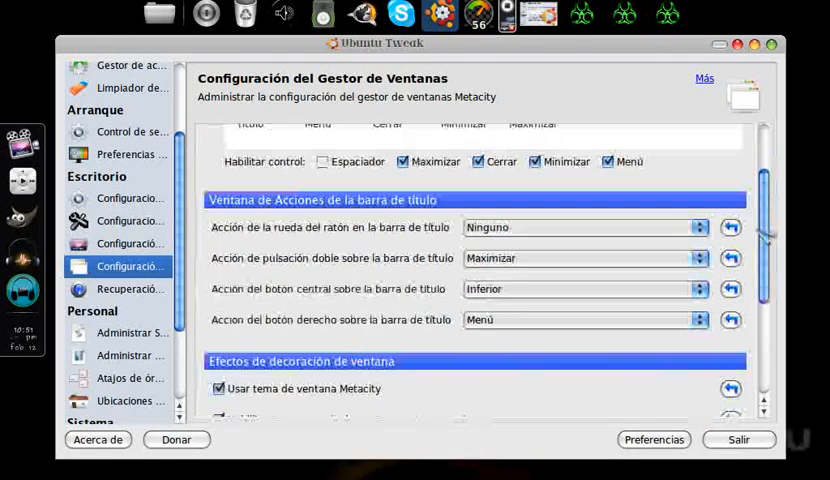
scroll(down, 3)
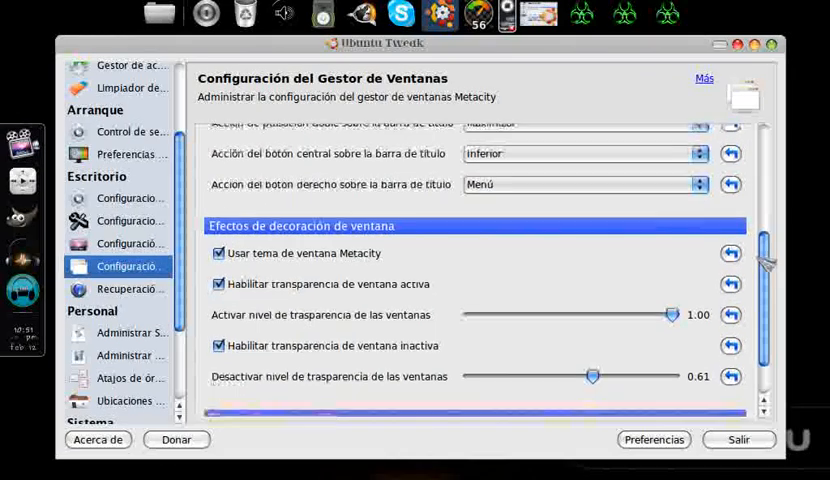
scroll(down, 3)
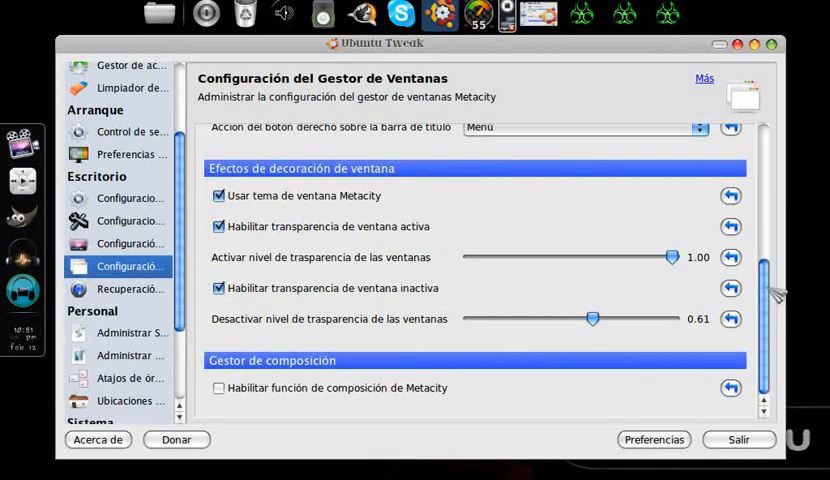
Show the desktop recovery panel listing gnome, ibus and pgp backups.
click(130, 288)
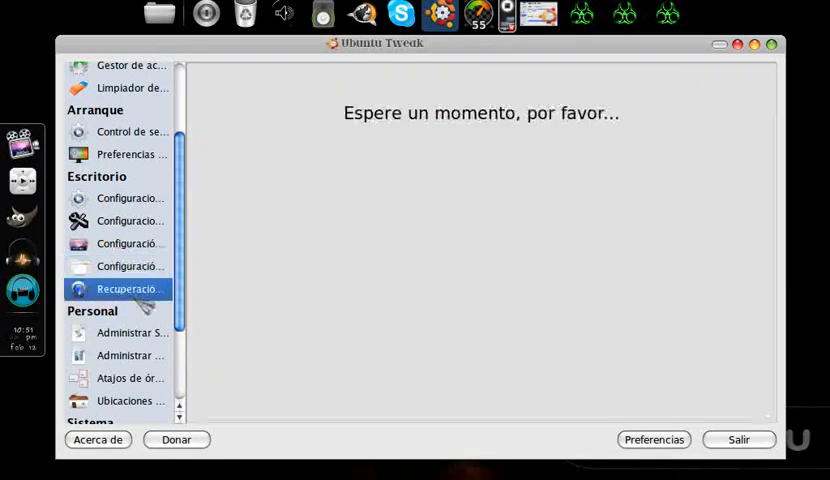
click(116, 288)
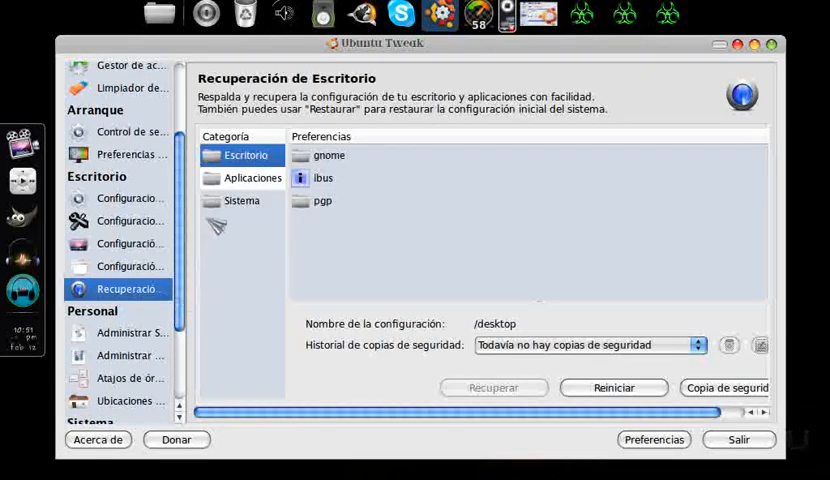
mouse_move(178, 204)
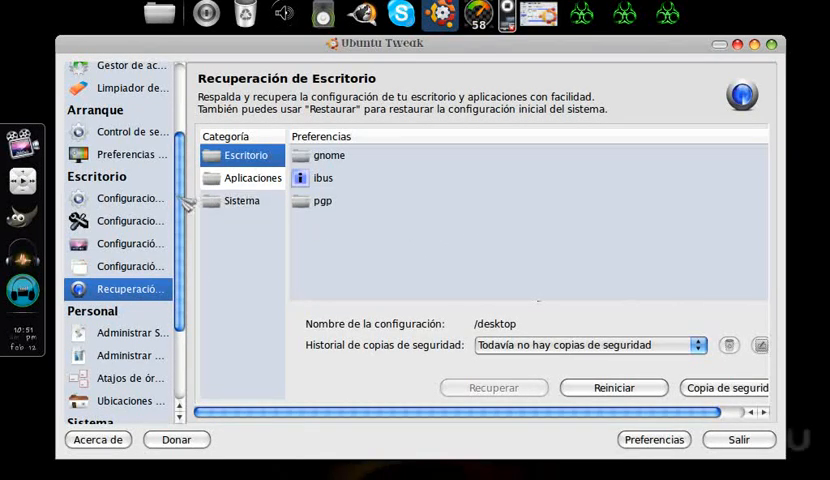
scroll(down, 3)
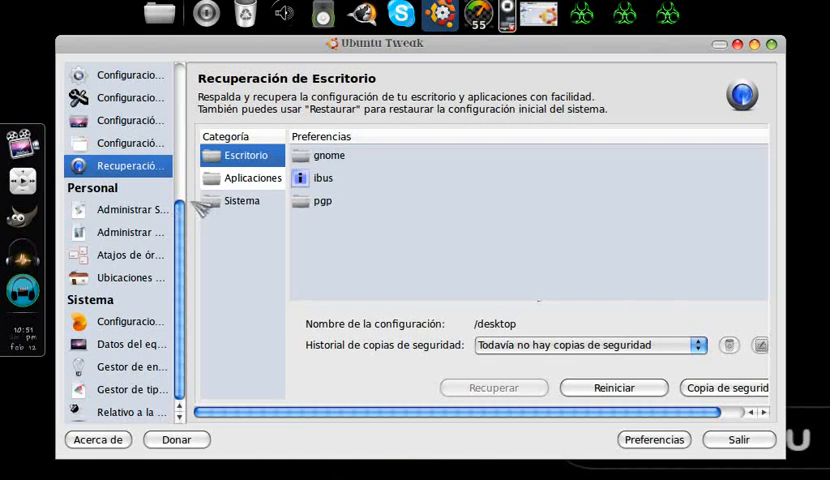
Move Comprimir PDF from the disabled to the enabled Nautilus scripts, then go to templates.
click(130, 210)
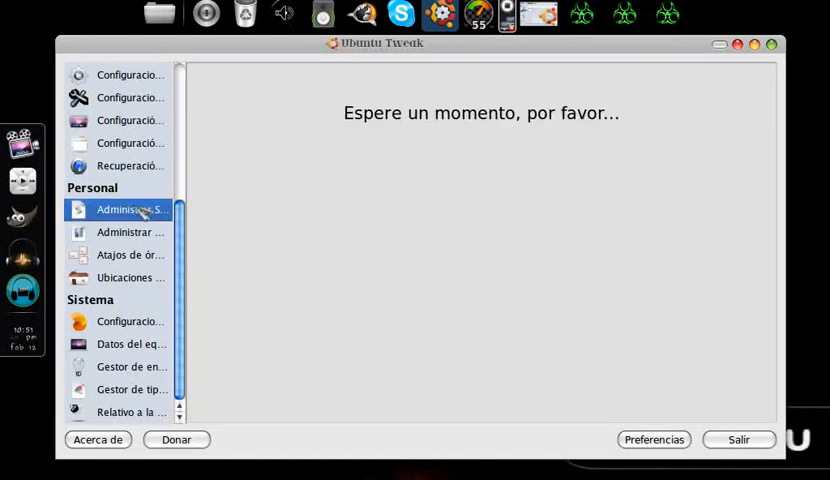
click(130, 210)
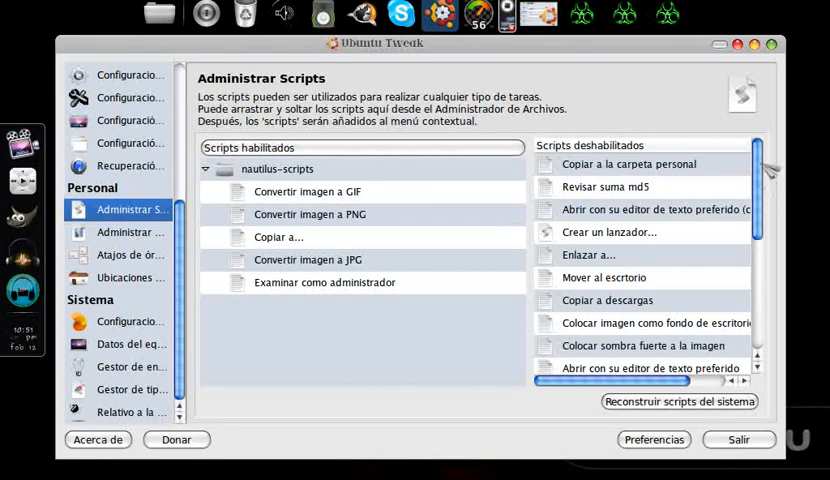
click(628, 164)
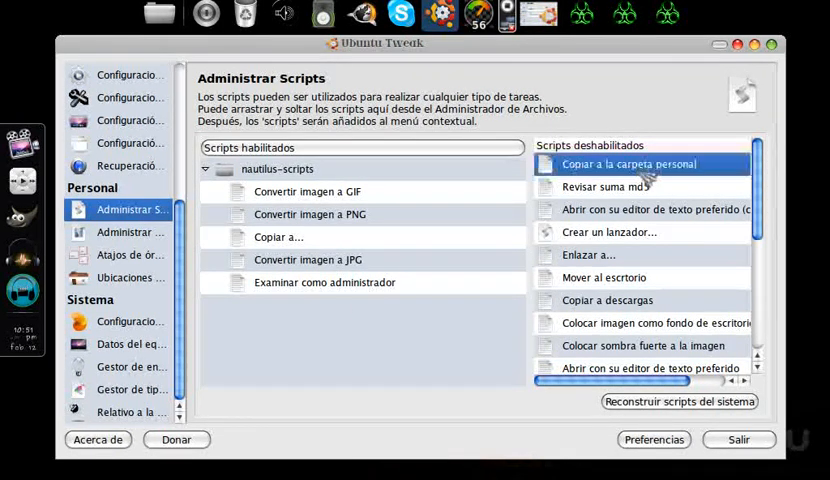
scroll(down, 3)
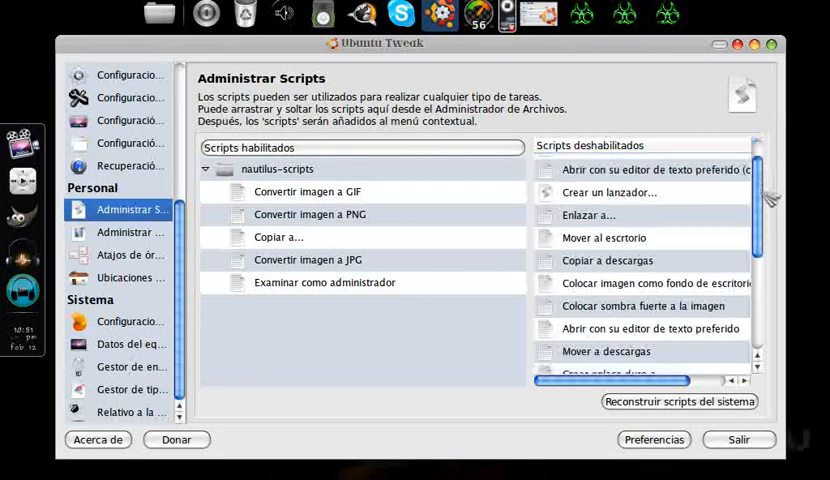
scroll(down, 3)
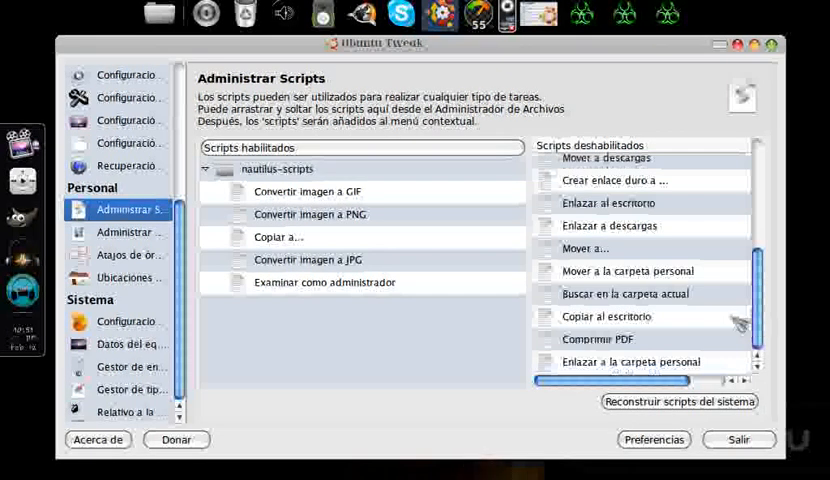
click(600, 340)
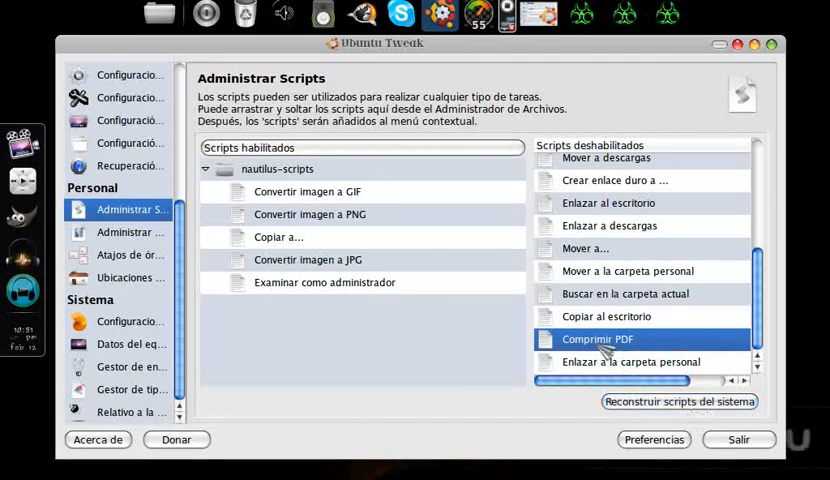
mouse_move(368, 318)
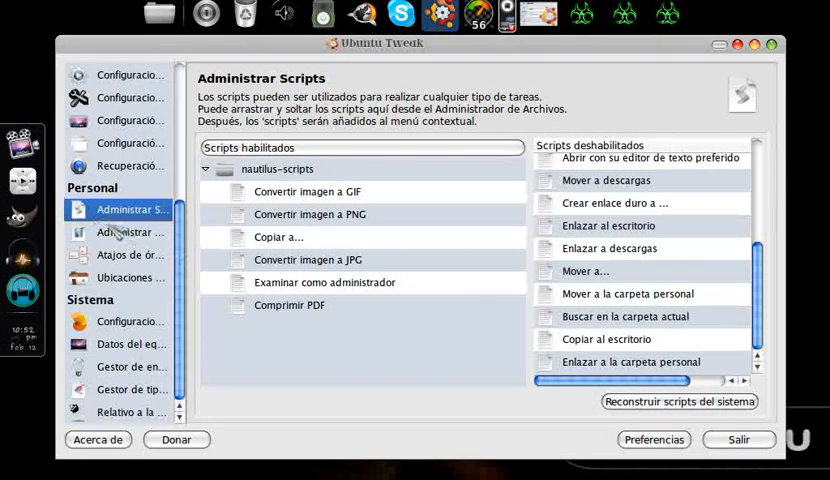
click(128, 232)
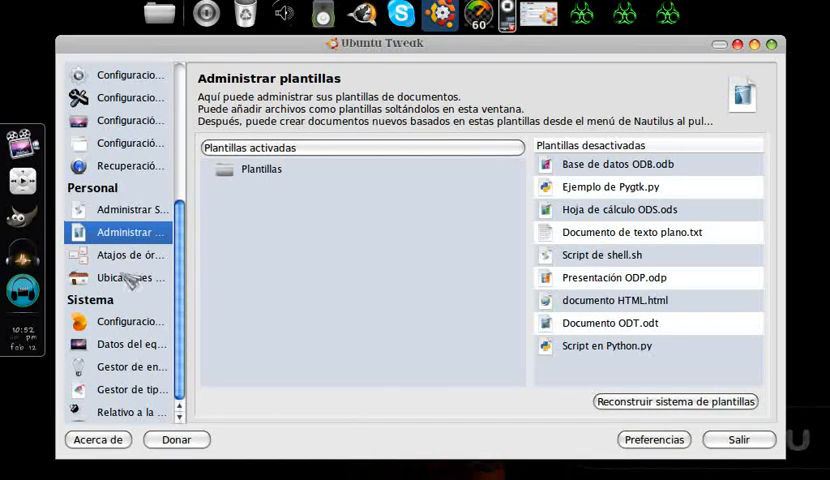
Browse the command shortcuts and land on the default folder locations panel.
click(126, 254)
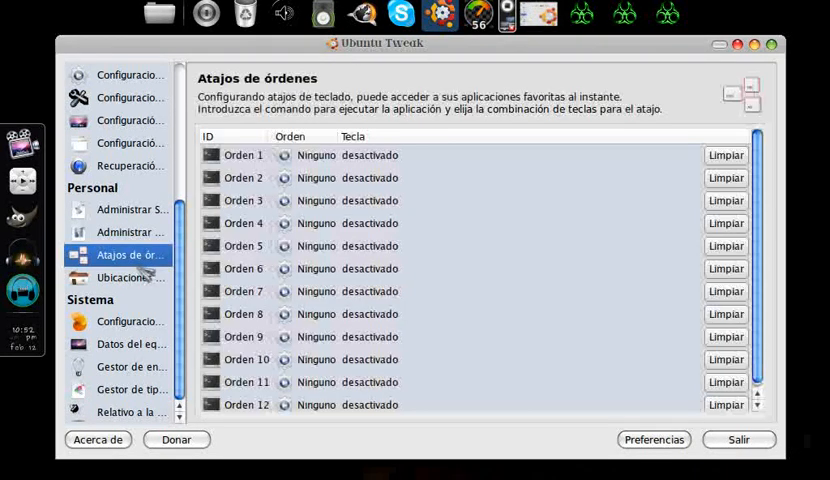
click(120, 276)
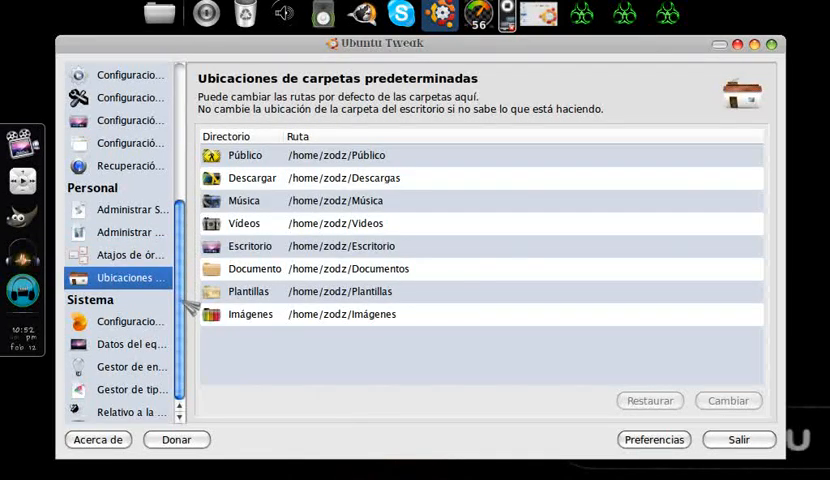
Tick the Nautilus open-as-administrator and desktop background options, then move on to the next System tool.
click(130, 320)
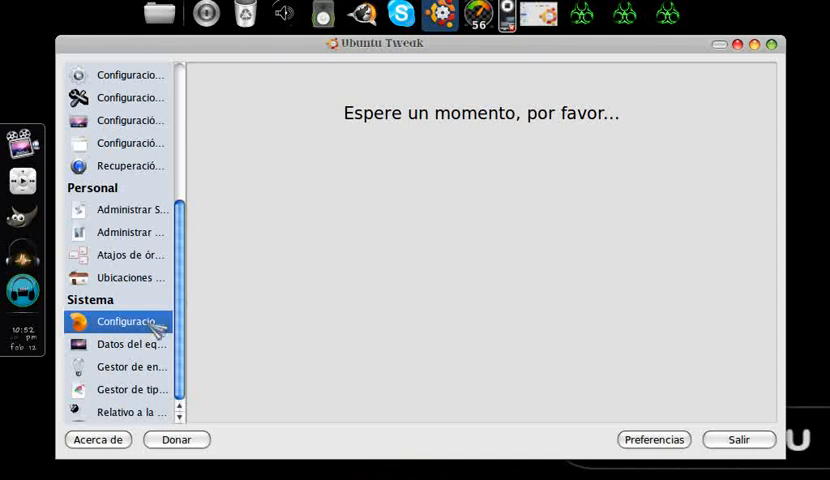
click(118, 320)
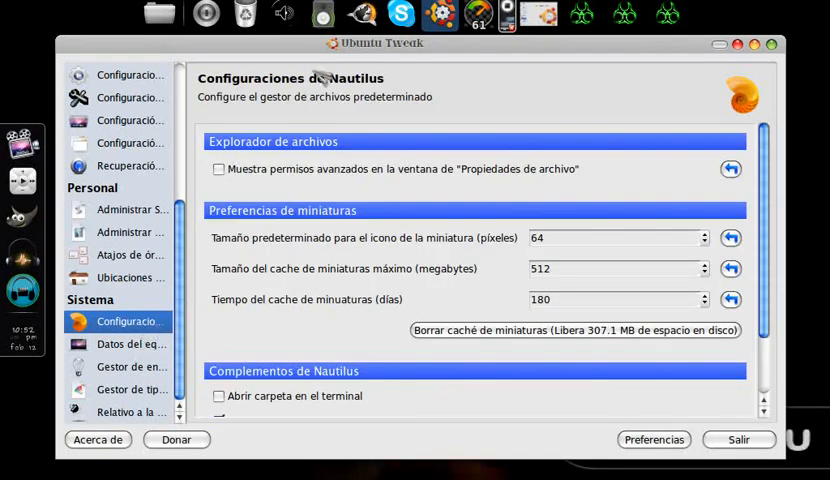
click(218, 168)
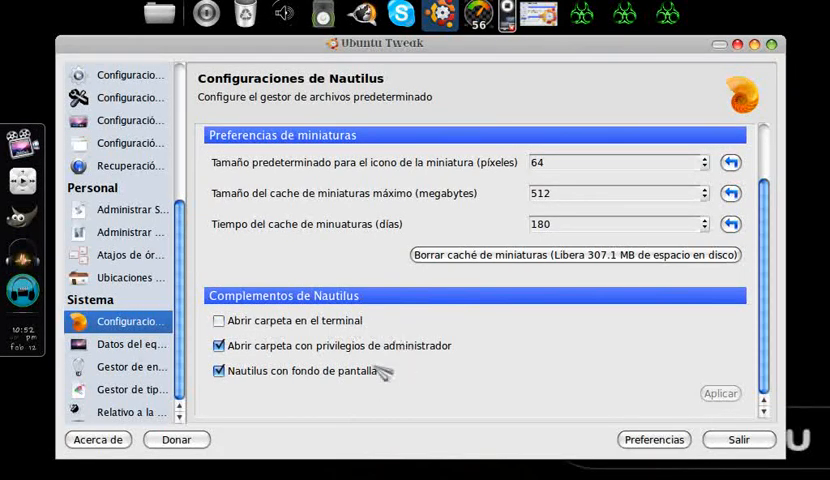
mouse_move(316, 408)
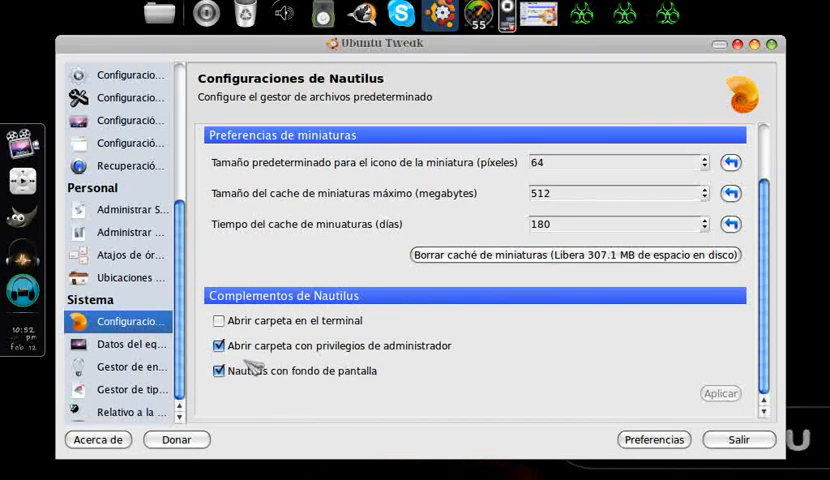
click(130, 344)
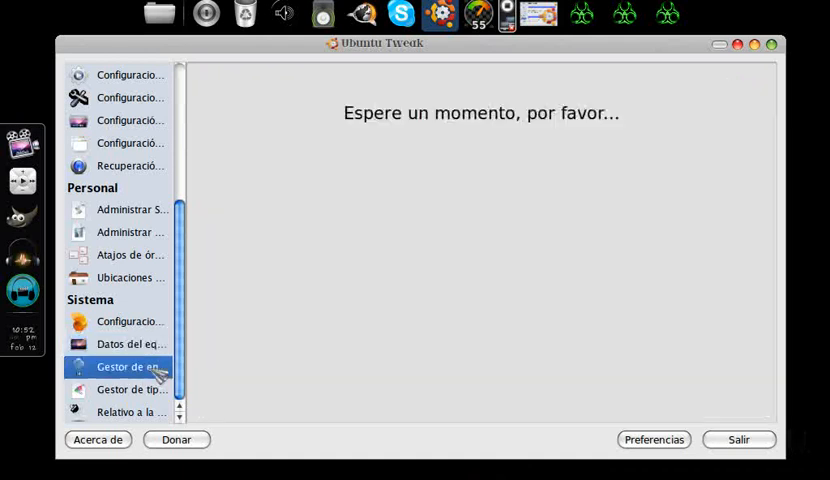
Review the security panel and the Texto file associations, then close Ubuntu Tweak.
click(124, 368)
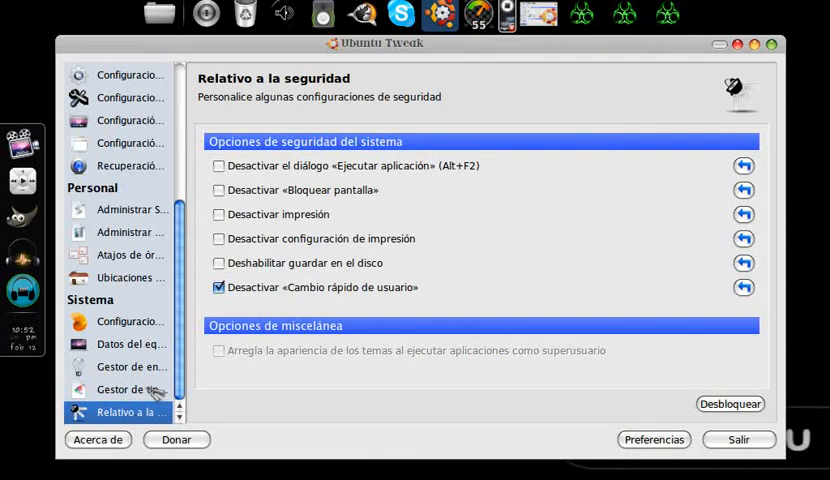
click(128, 392)
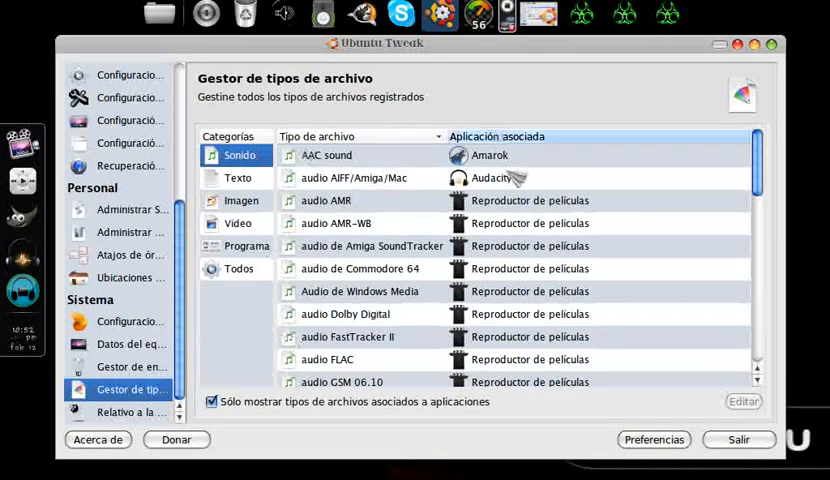
click(236, 176)
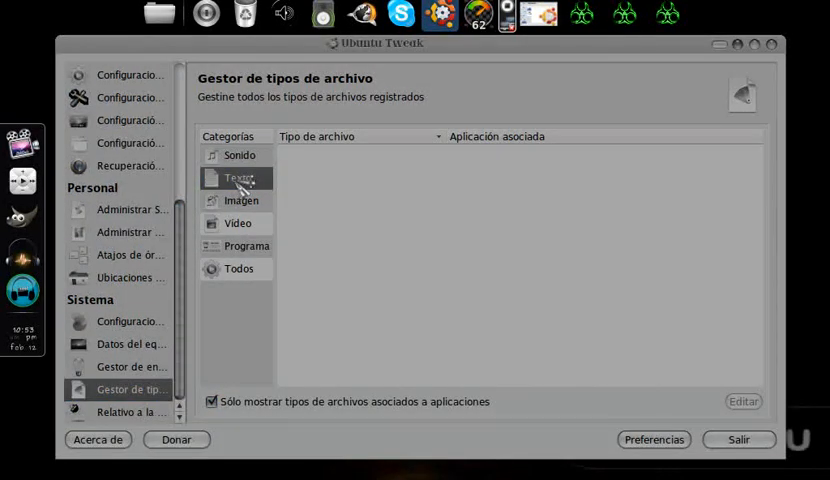
click(238, 176)
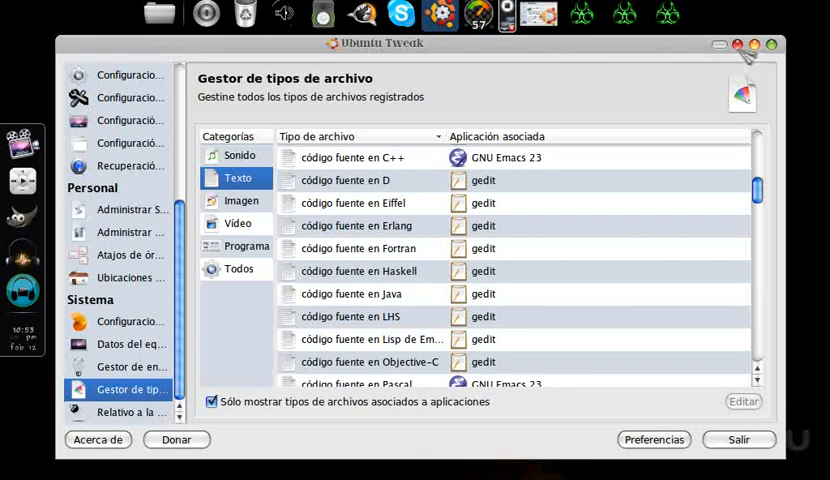
click(736, 40)
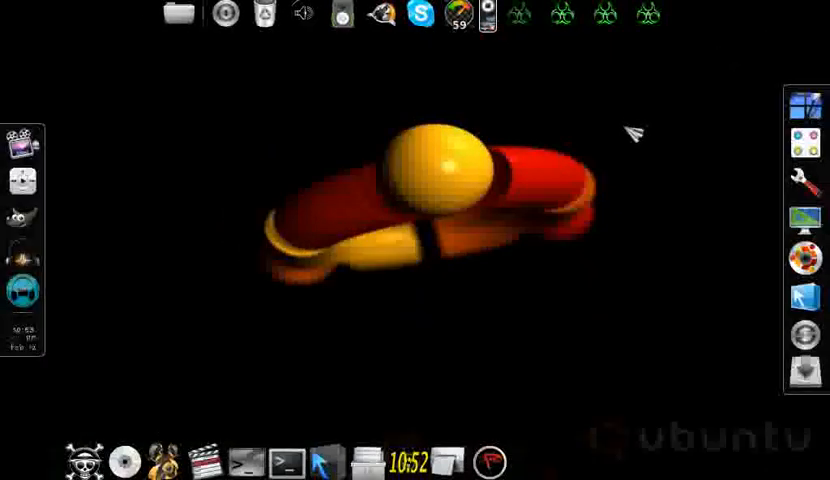